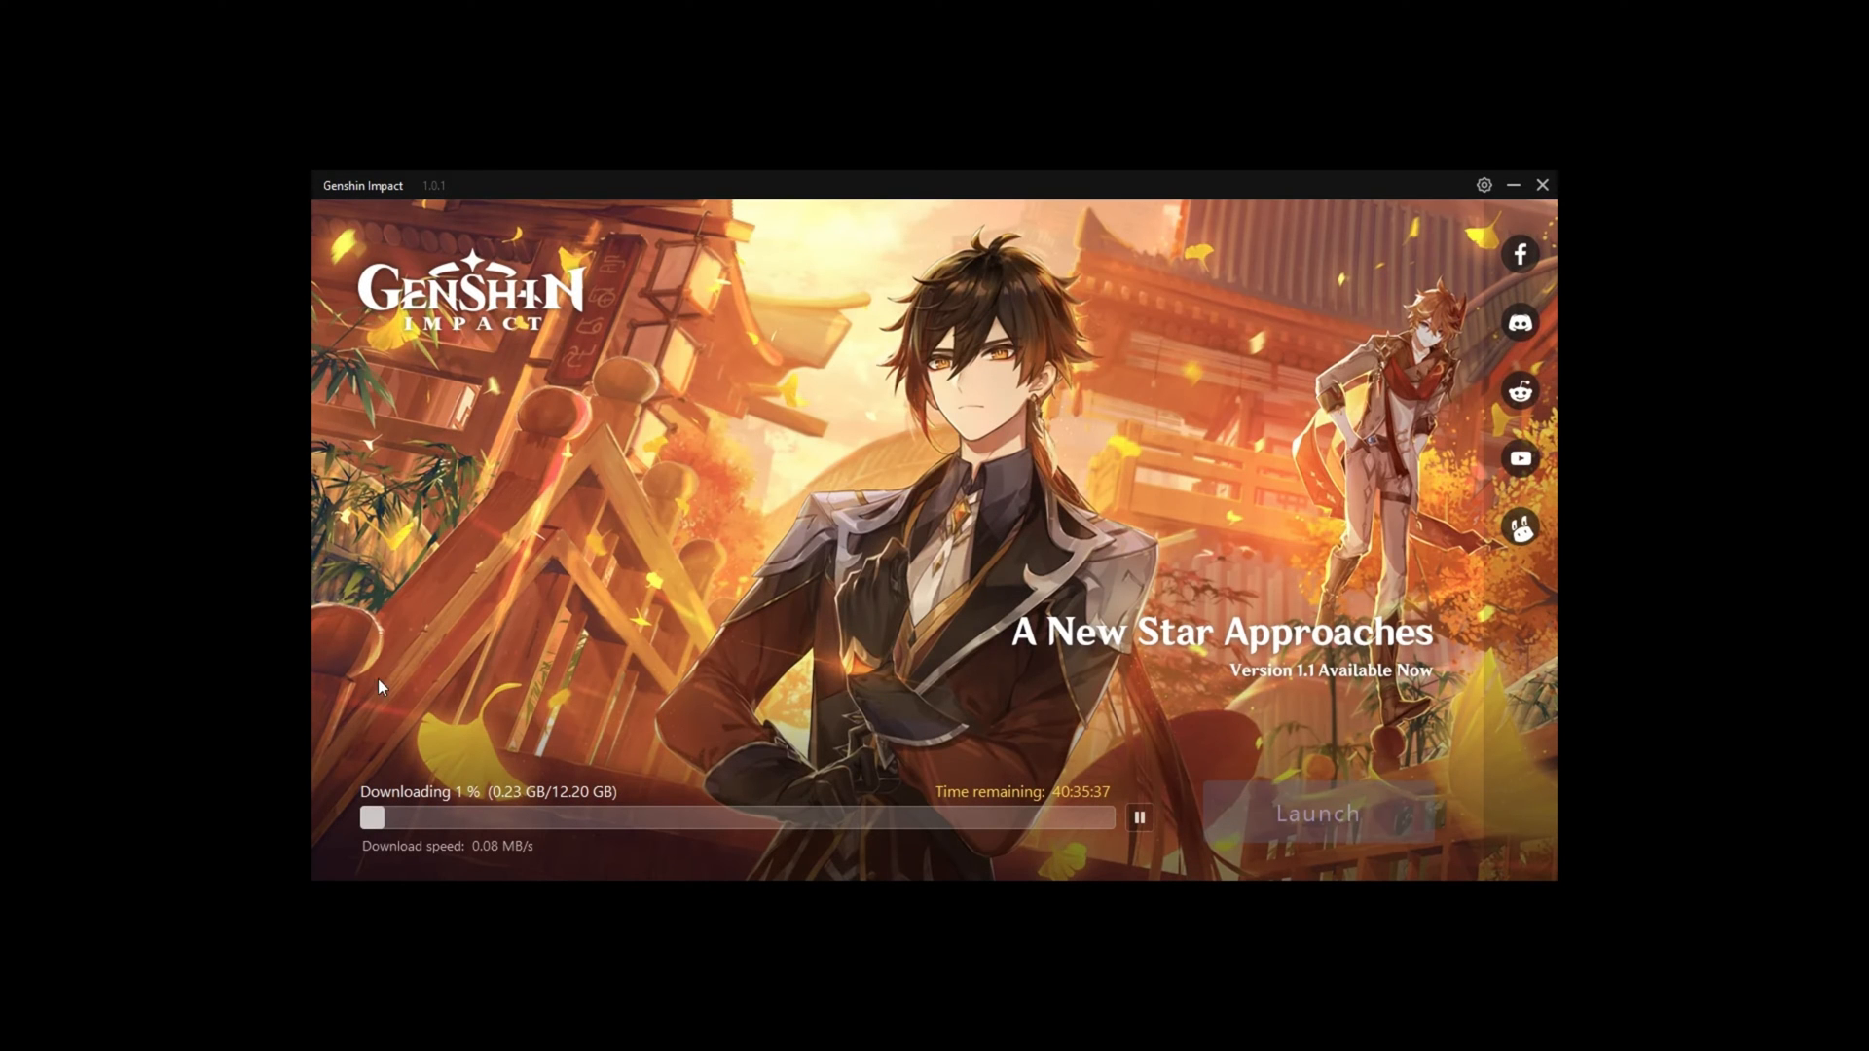
pyautogui.moveTo(447, 742)
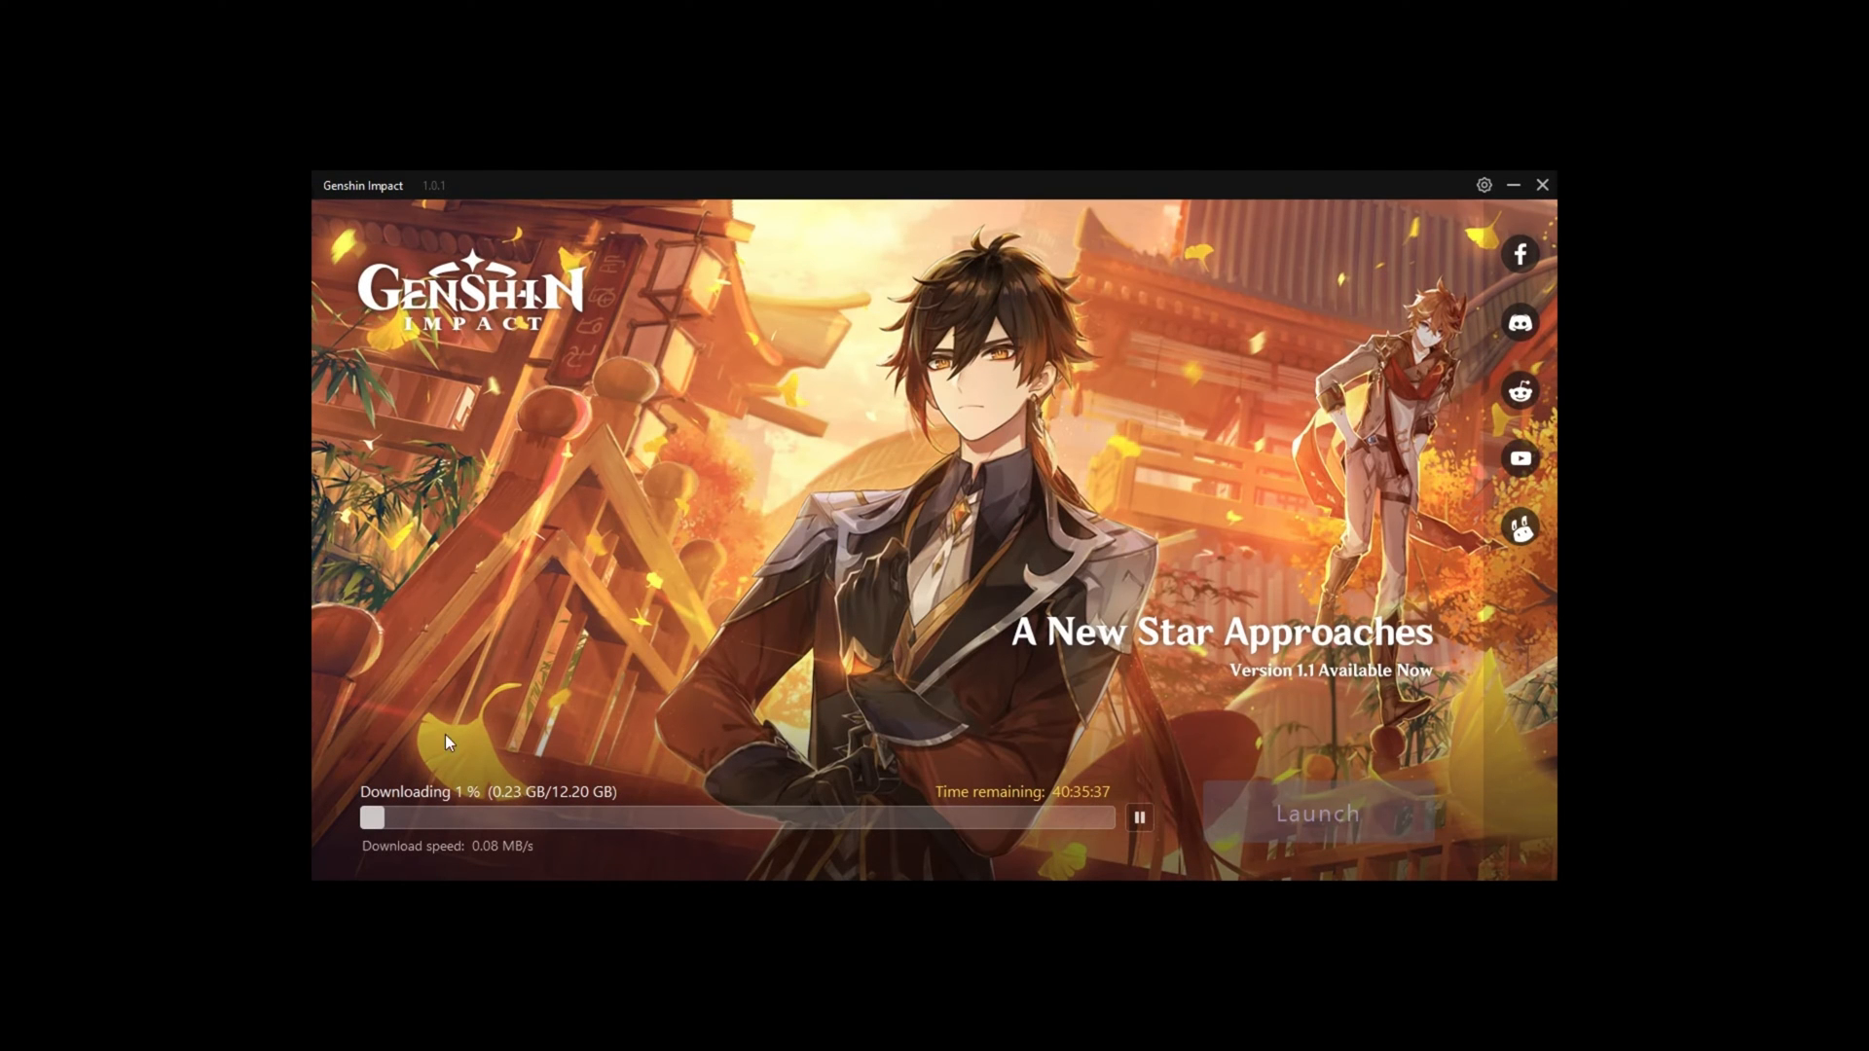
pyautogui.moveTo(566, 861)
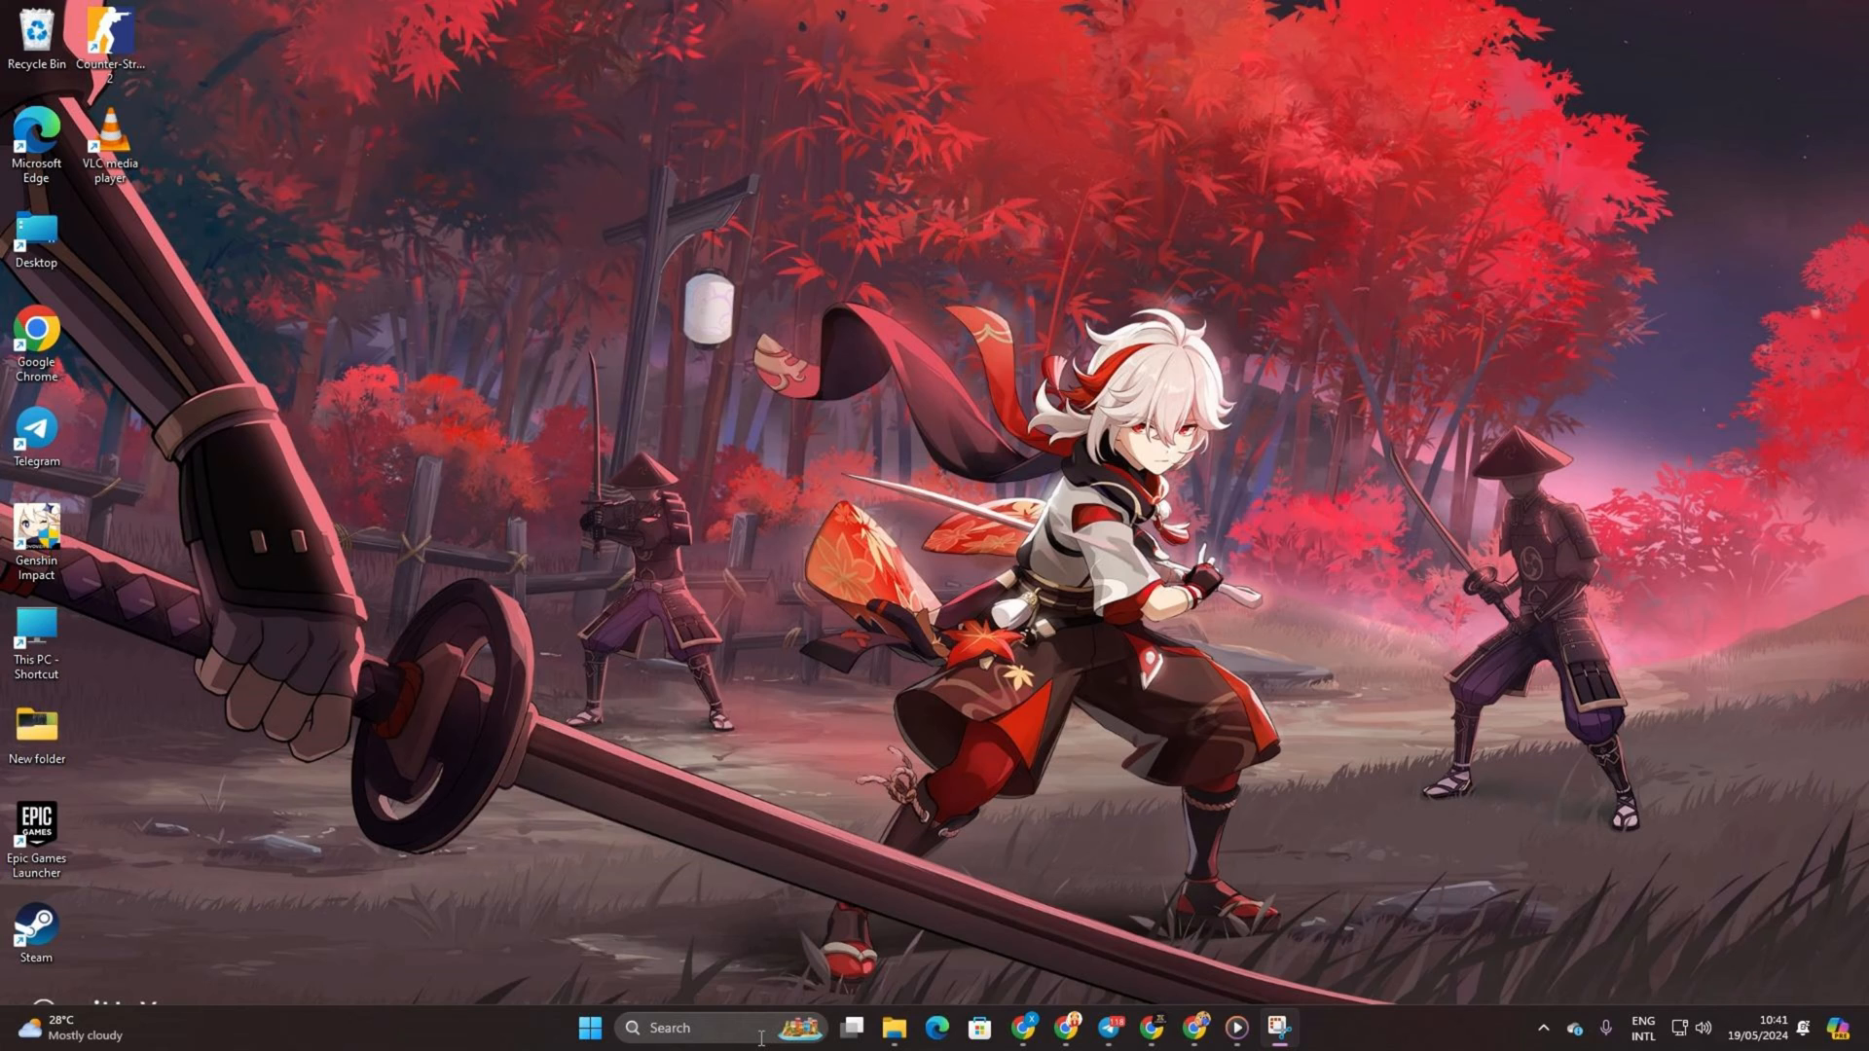
# - From an administrator Command Prompt, run netsh int tcp set global autotuninglevel=normal
pyautogui.write('cmd')
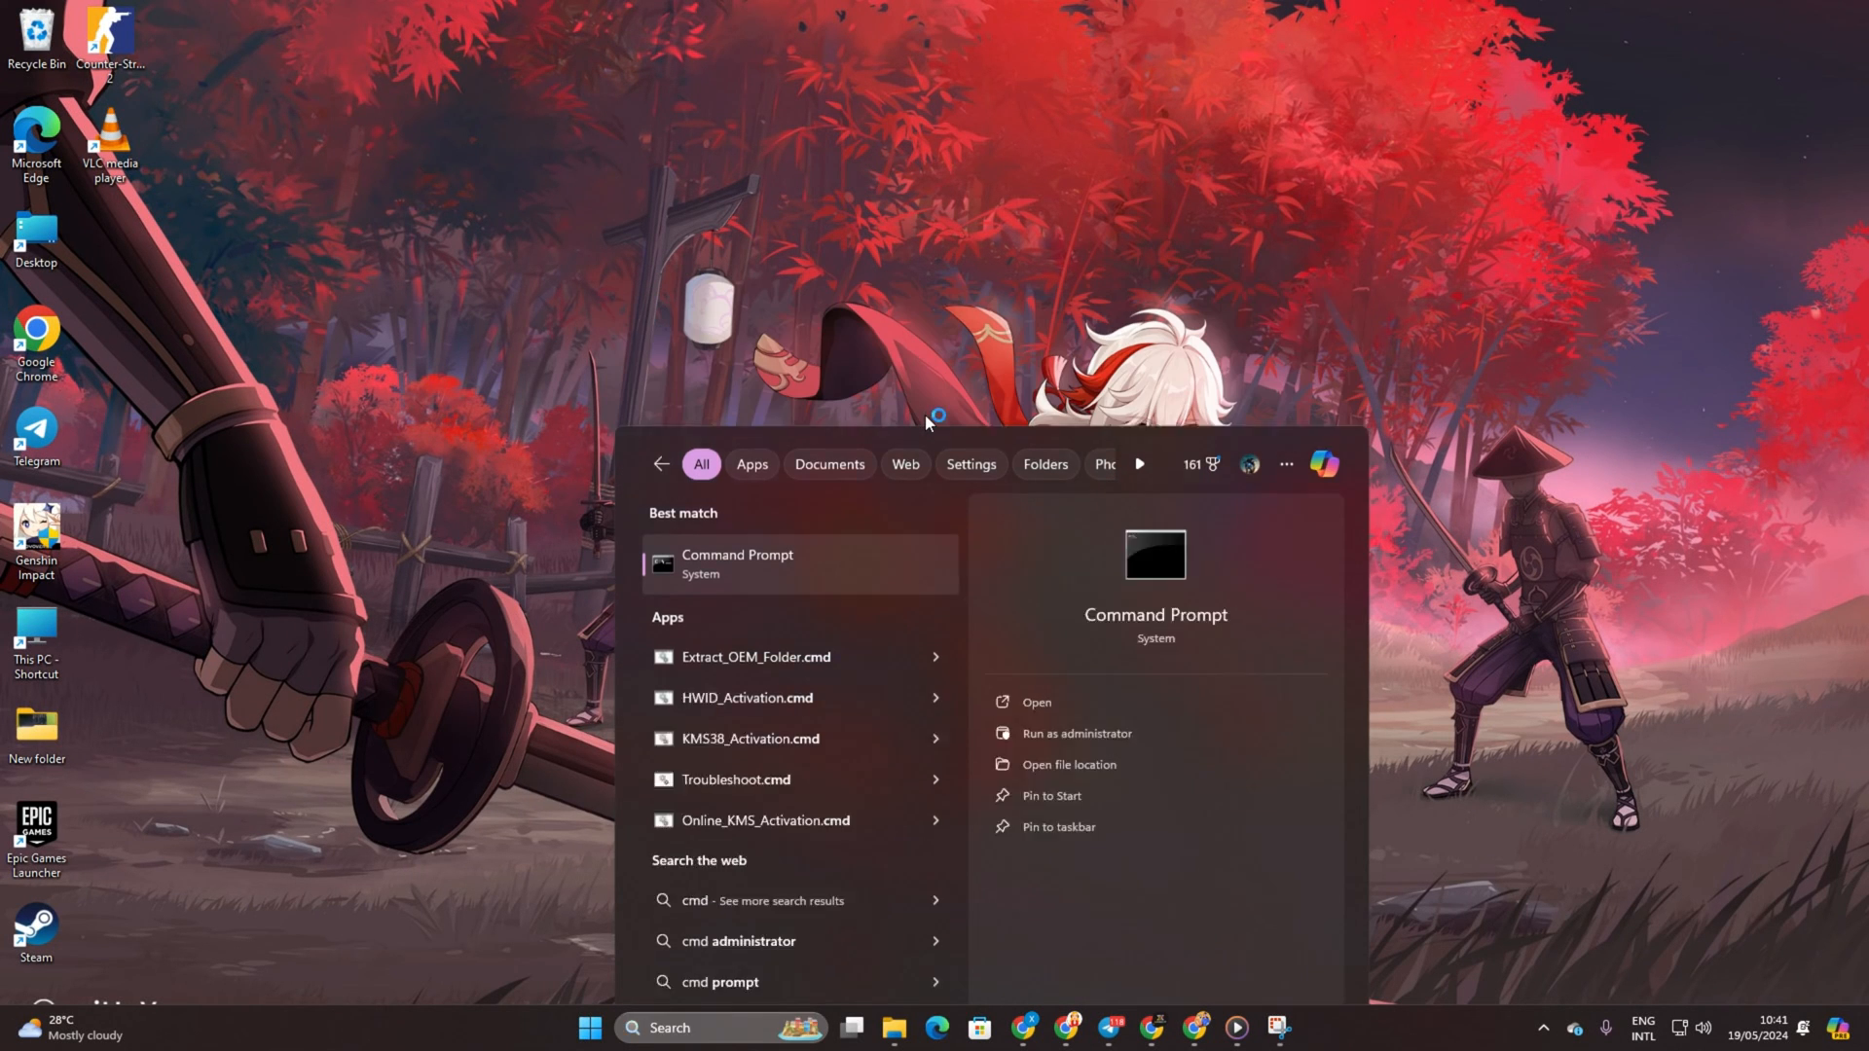
pyautogui.click(1075, 734)
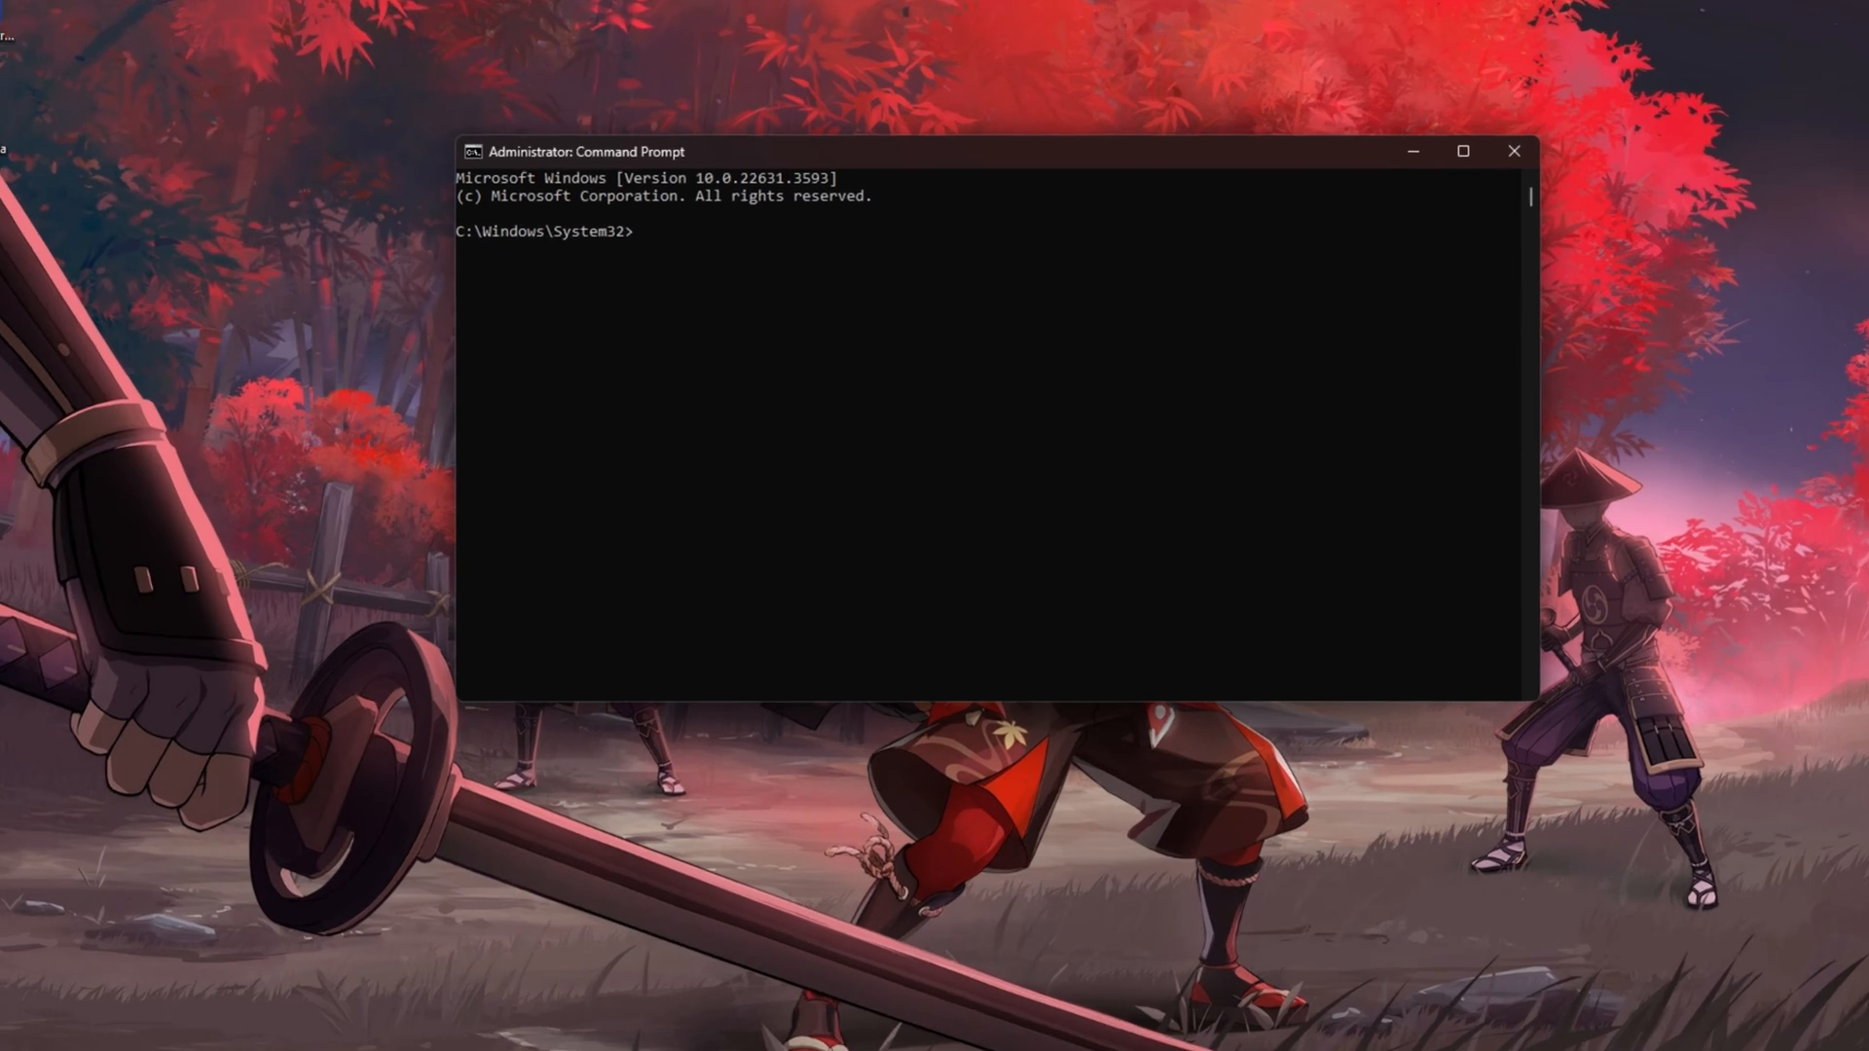
pyautogui.write('netsh int tcp set global autotuninglevel=normal')
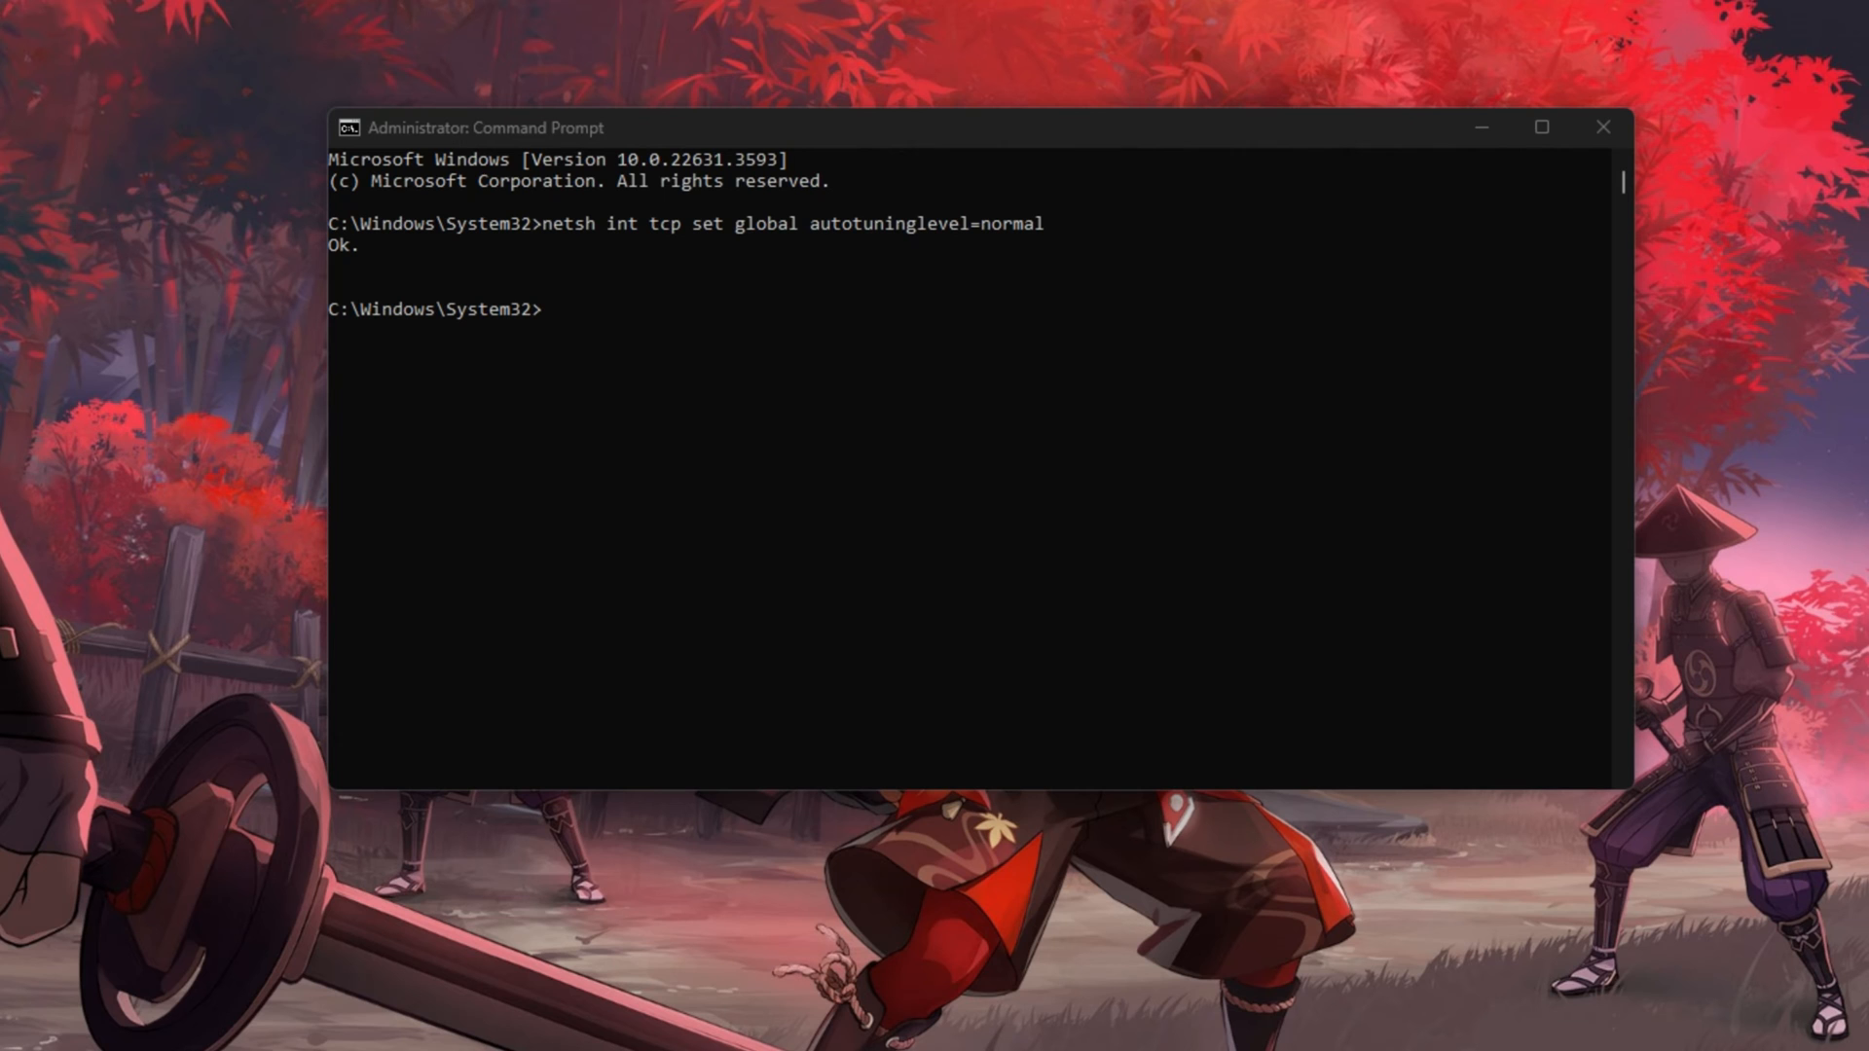
pyautogui.moveTo(280, 315)
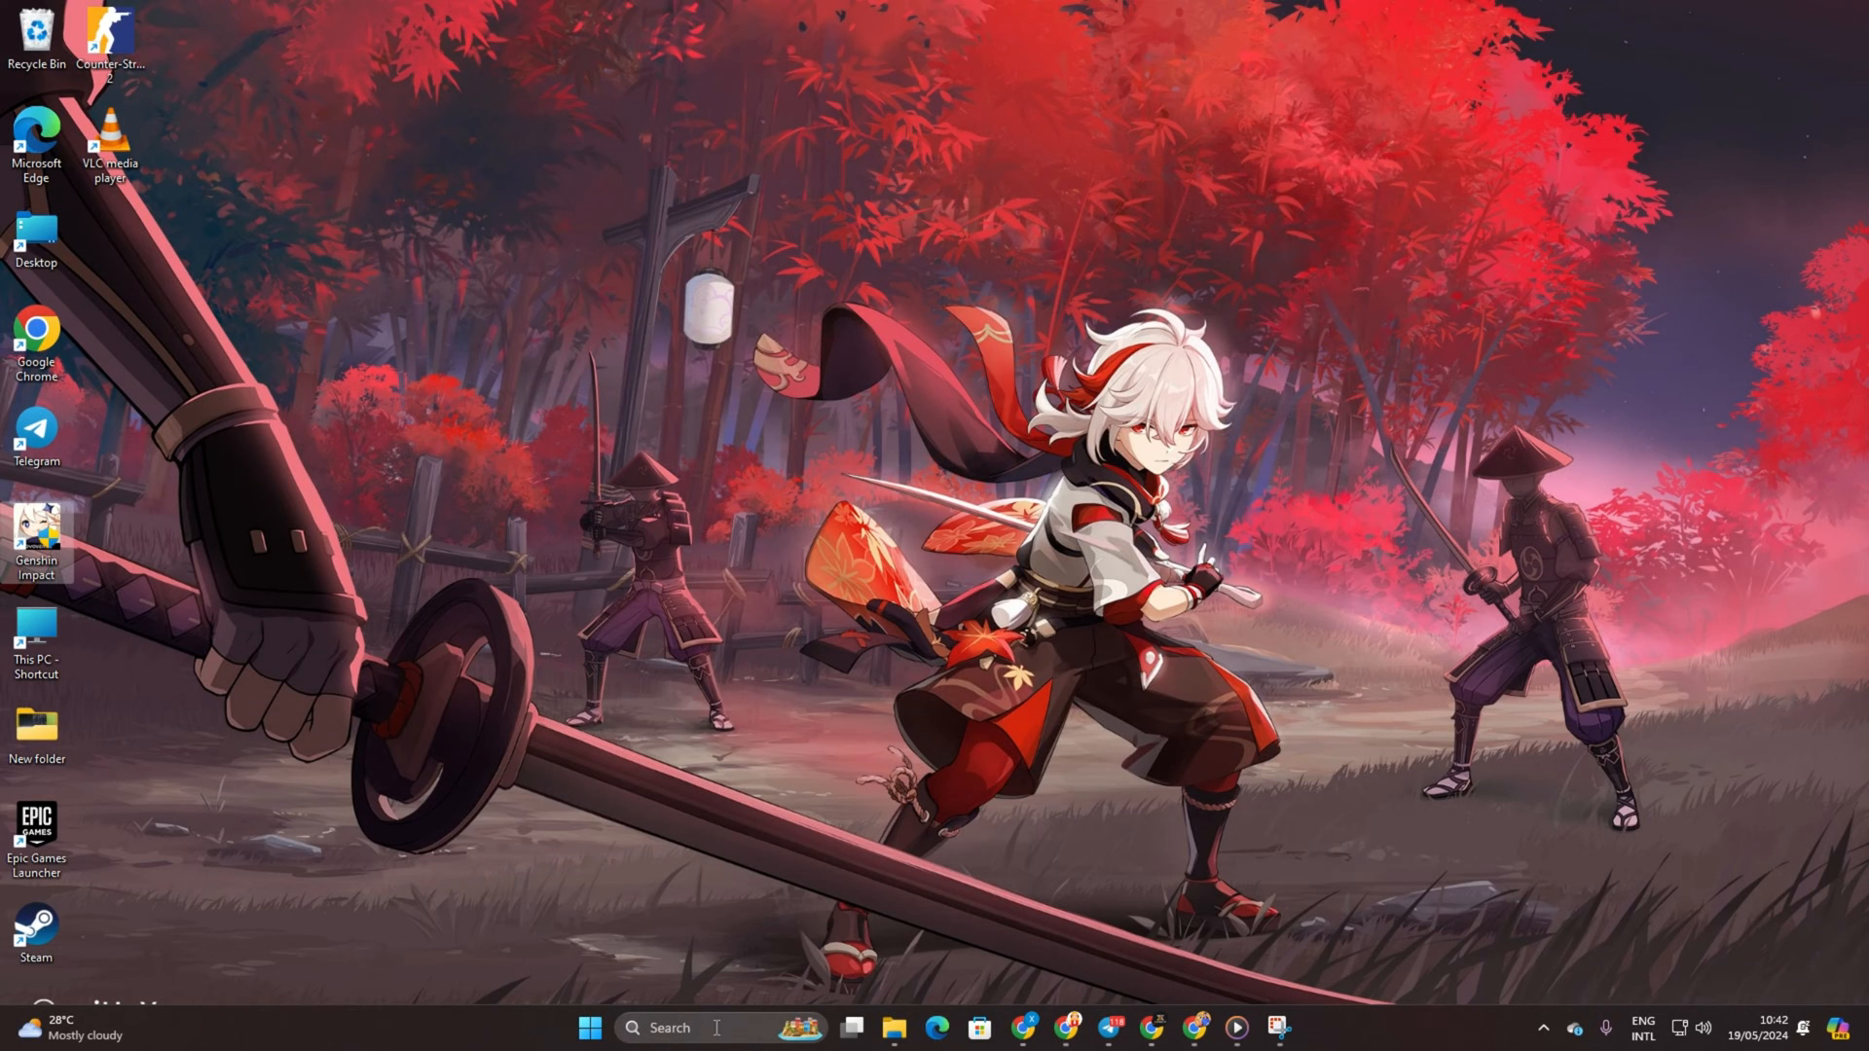
# - From a regular Command Prompt, ping 1.1.1.1 and then 8.8.8.8 to check latency and loss
pyautogui.write('cmd')
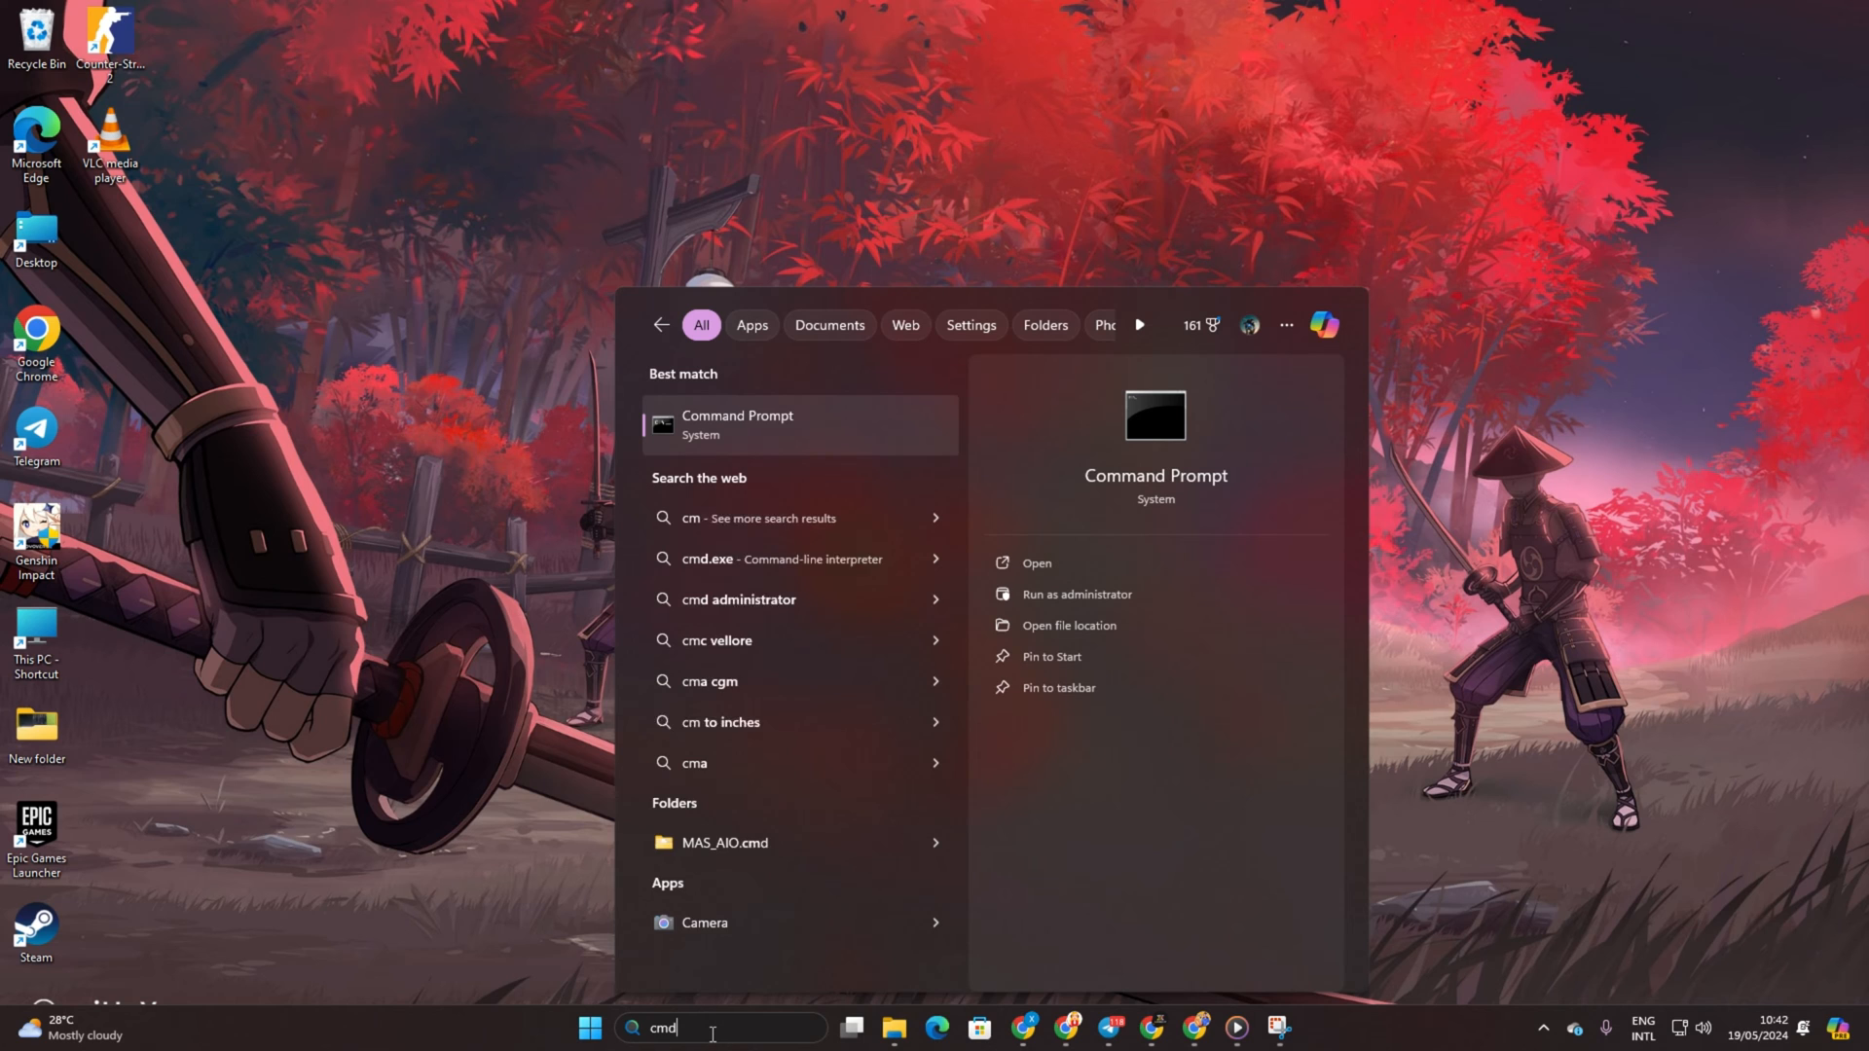
pyautogui.click(736, 424)
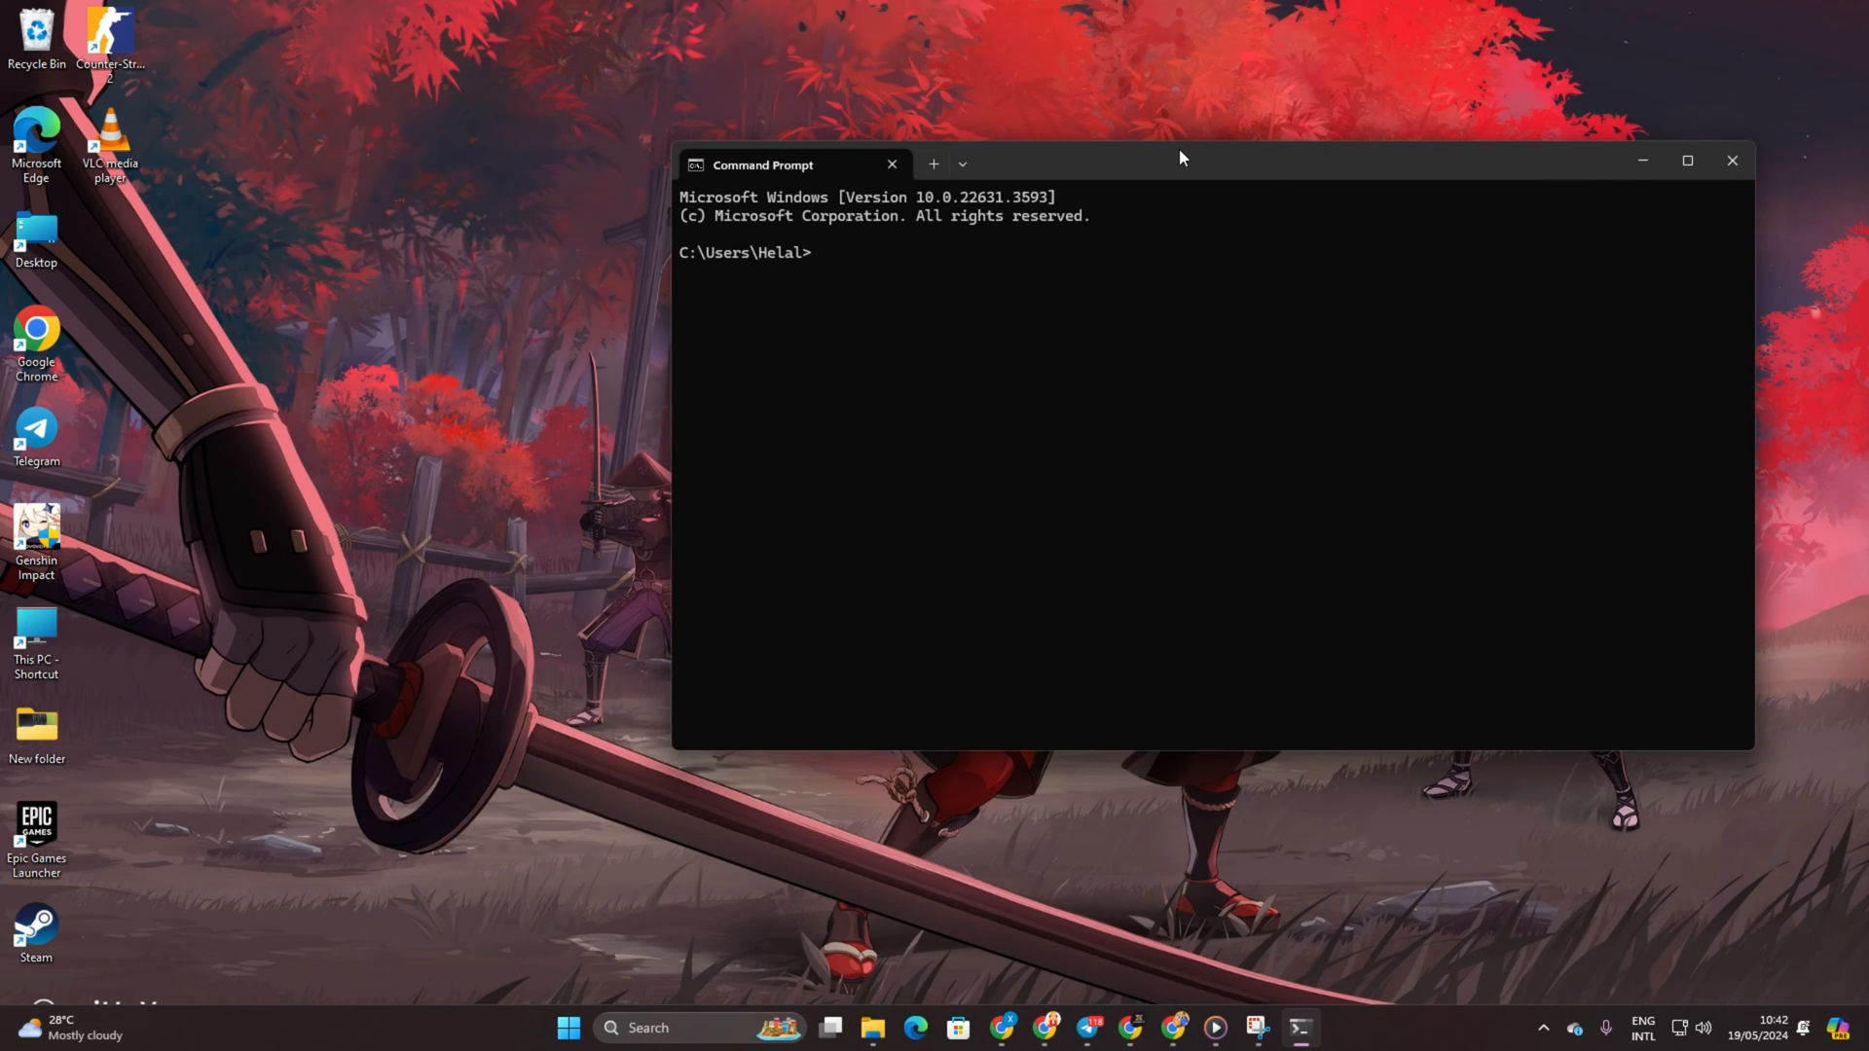
pyautogui.write('ping 1.1.1.1')
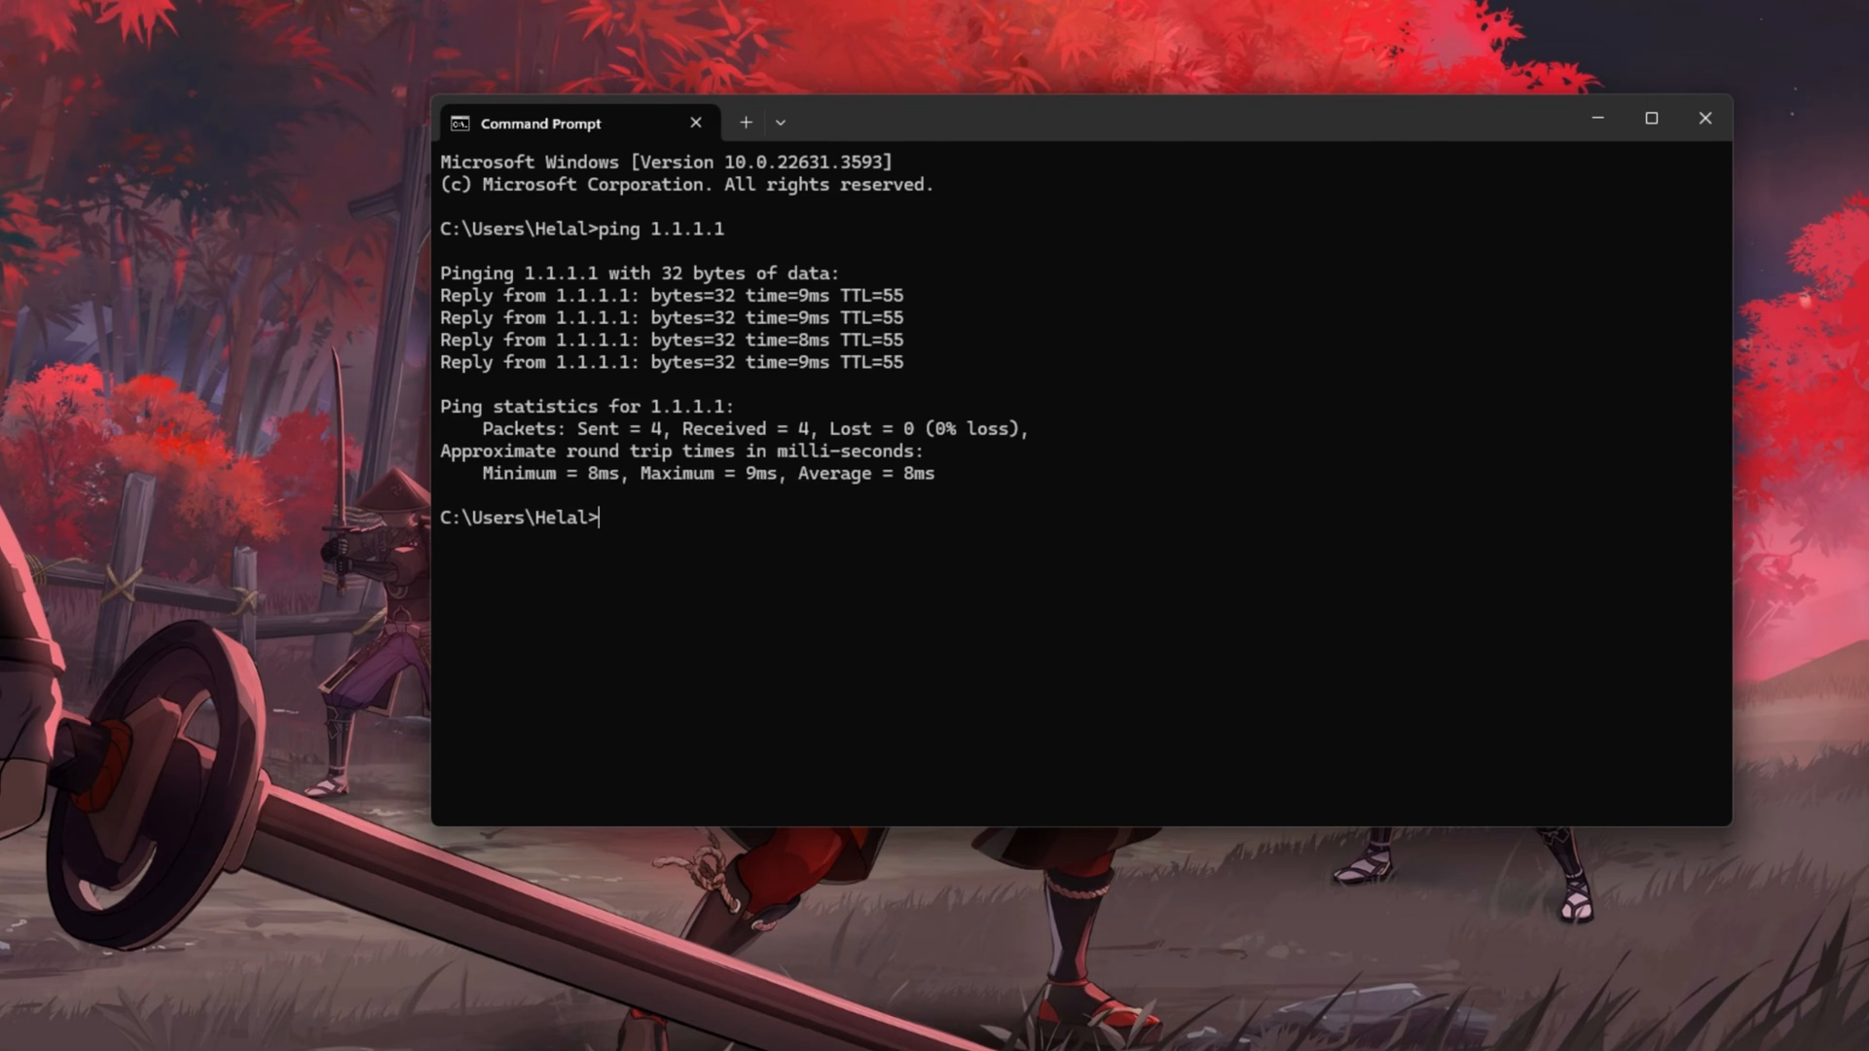
pyautogui.write('ping')
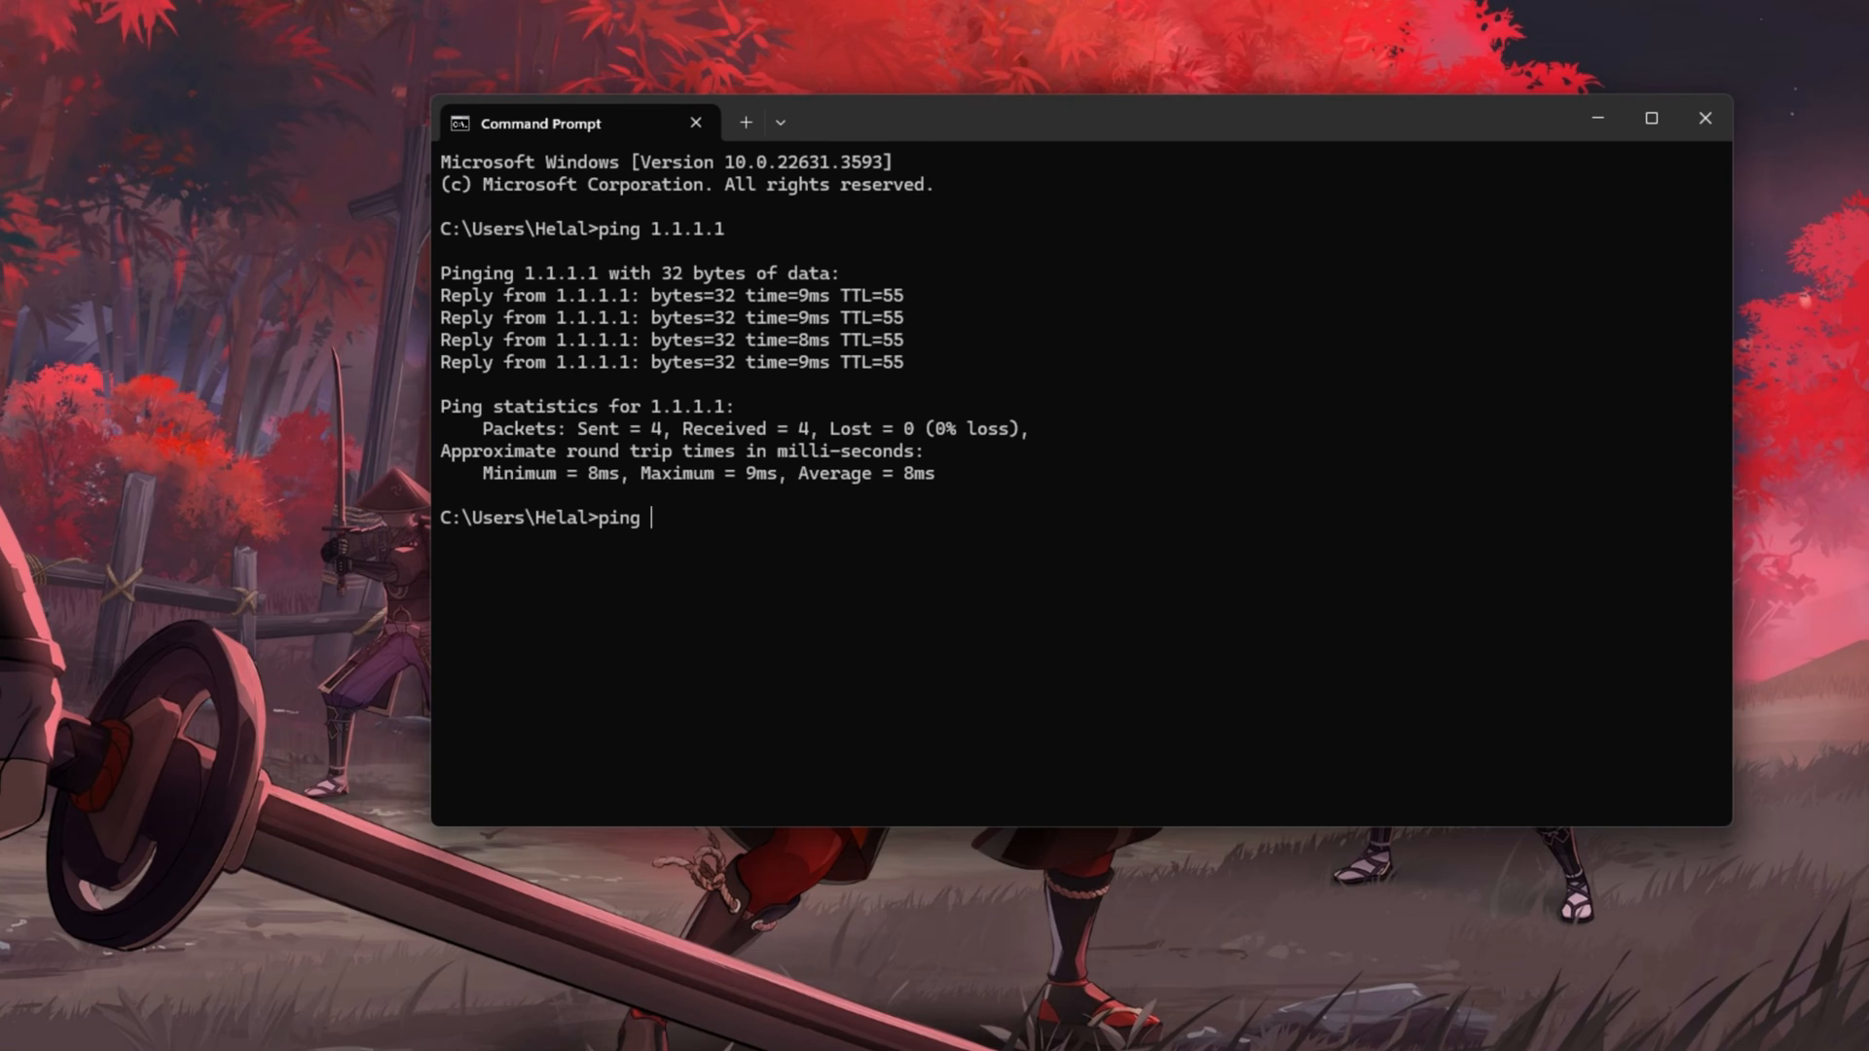
pyautogui.write('8.8.8.8')
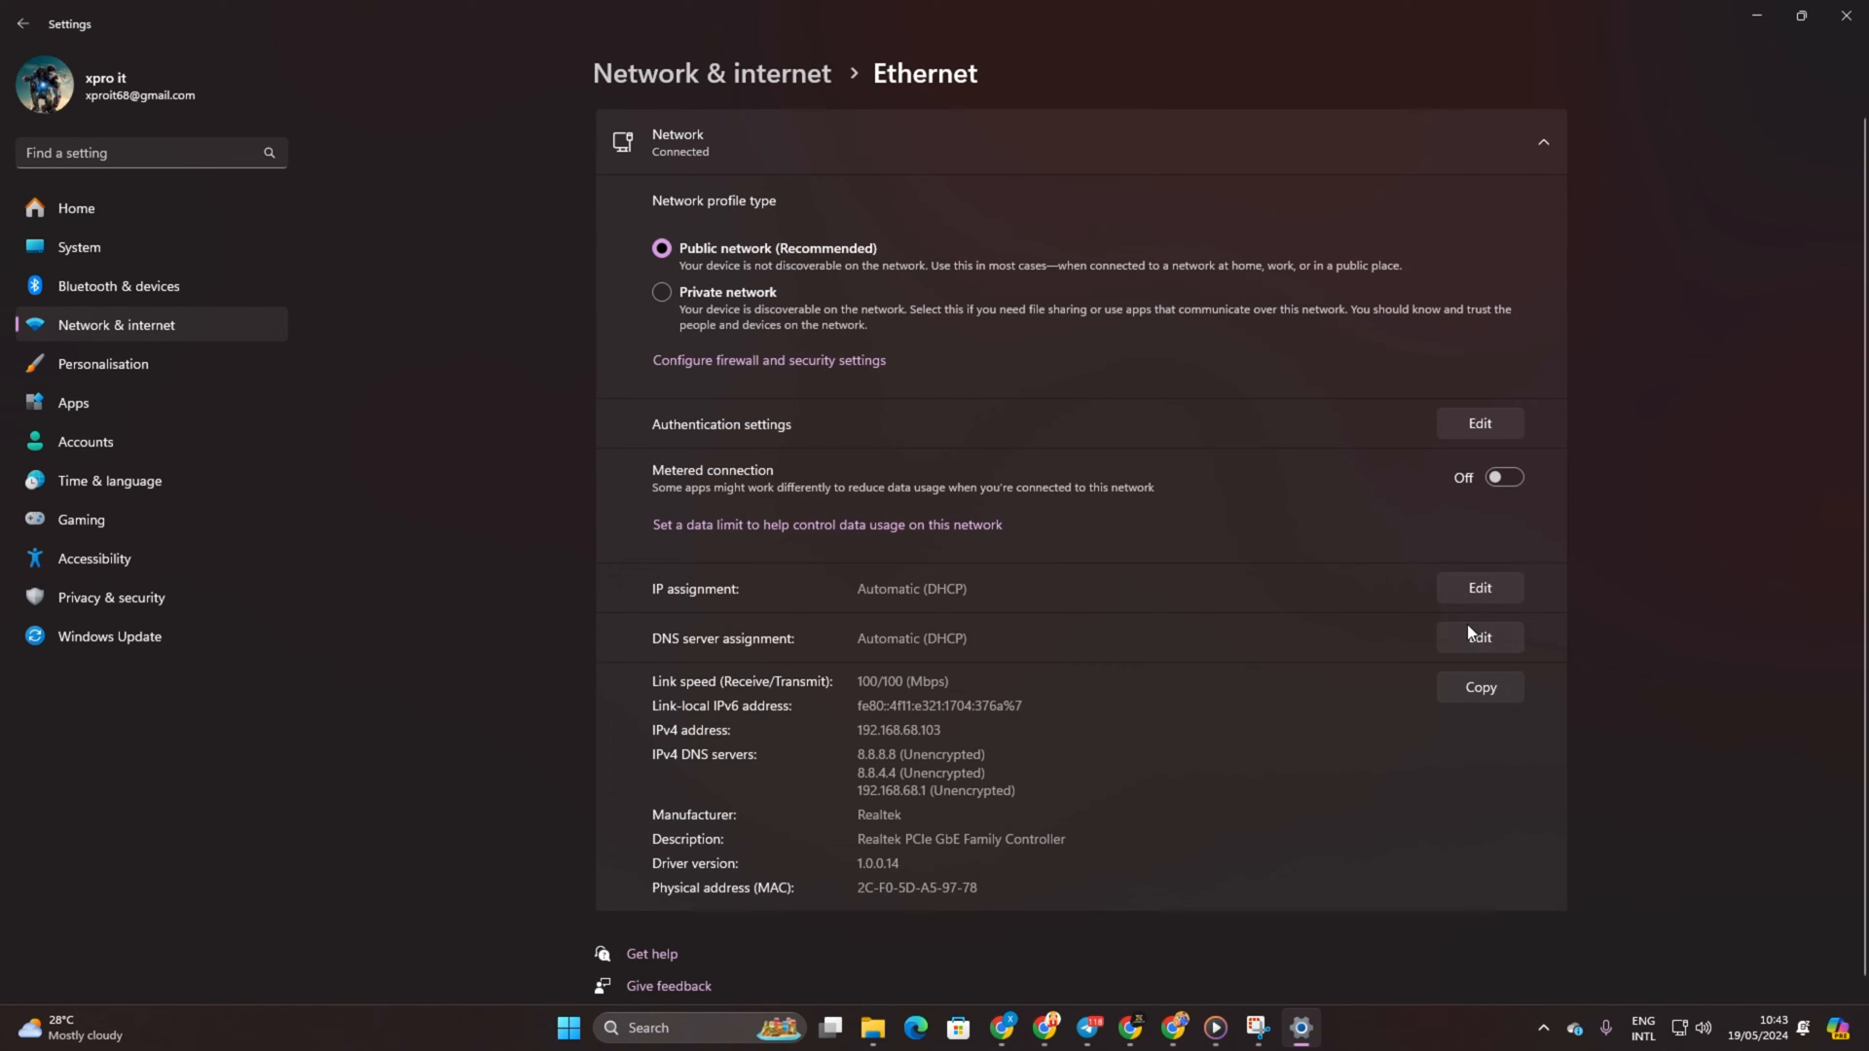
# - Edit the DNS server assignment for the Ethernet connection
pyautogui.click(1477, 639)
pyautogui.write('1.1.1.')
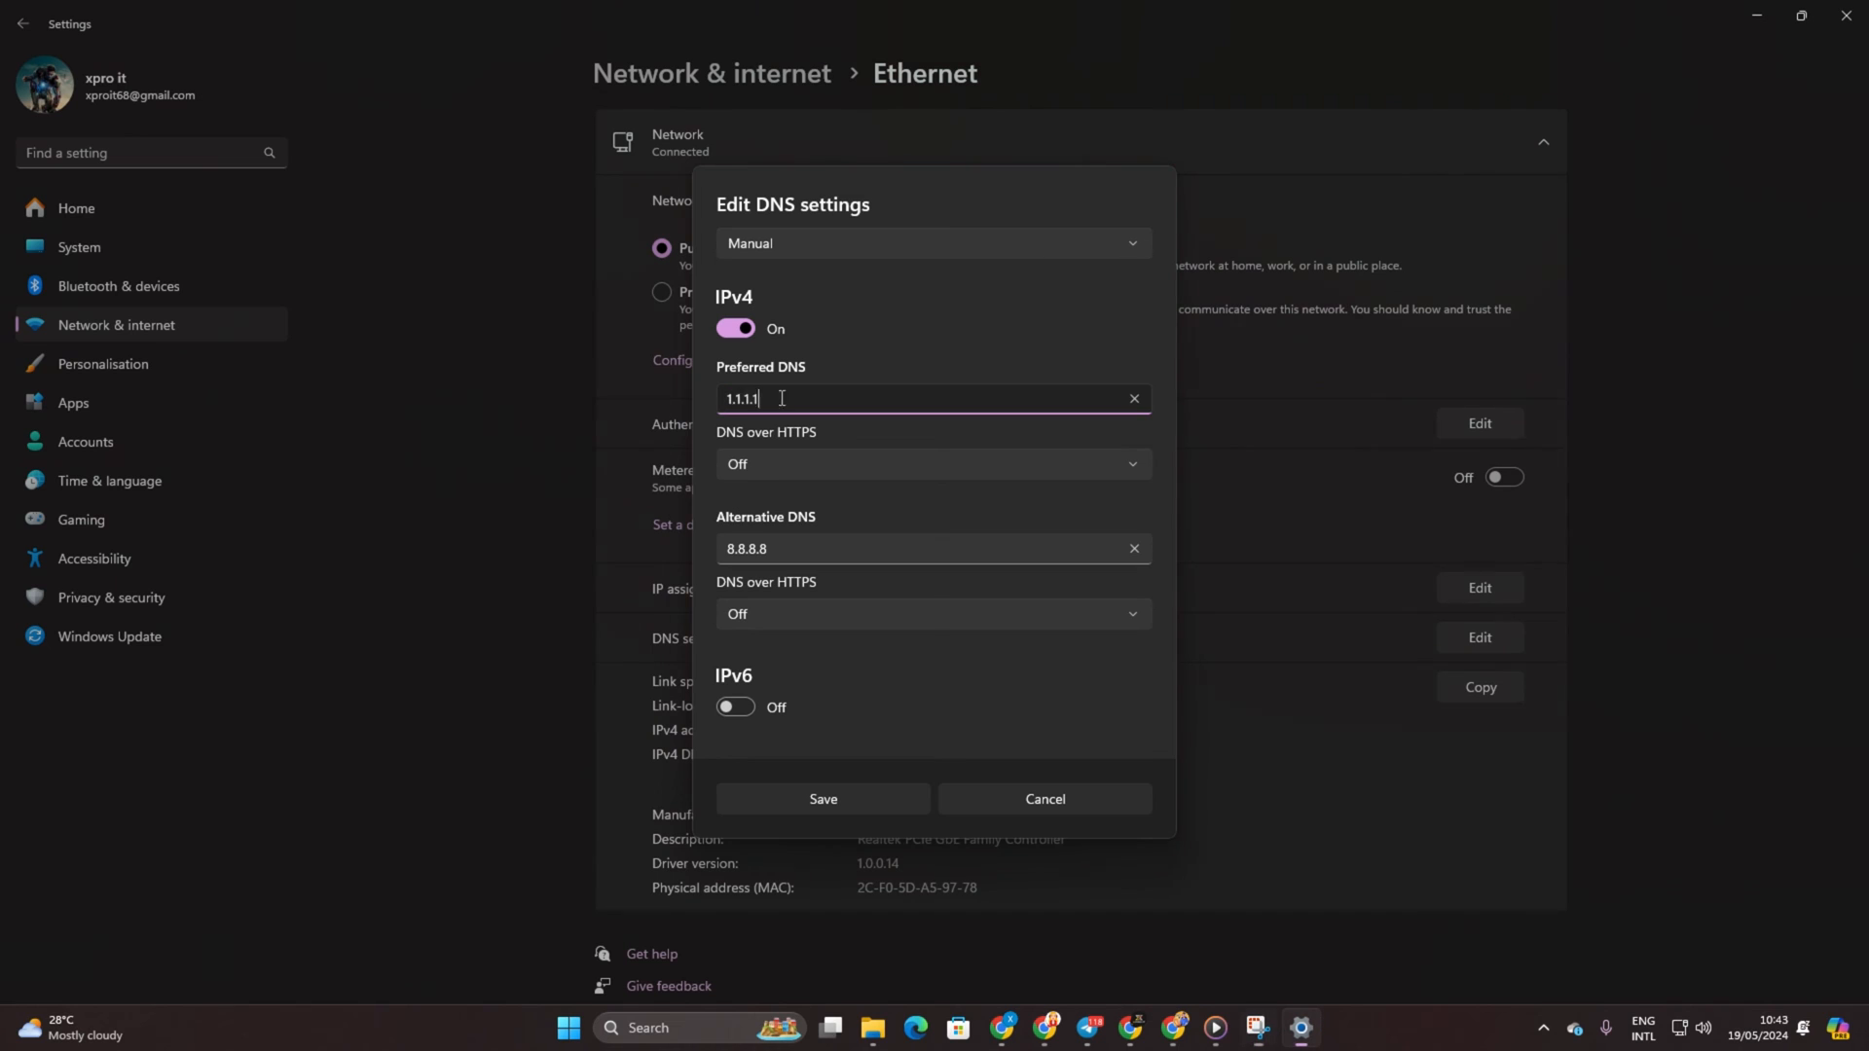
# - Enter the manual IPv4 DNS address starting 1.0. for the Ethernet connection
pyautogui.write('1.0.')
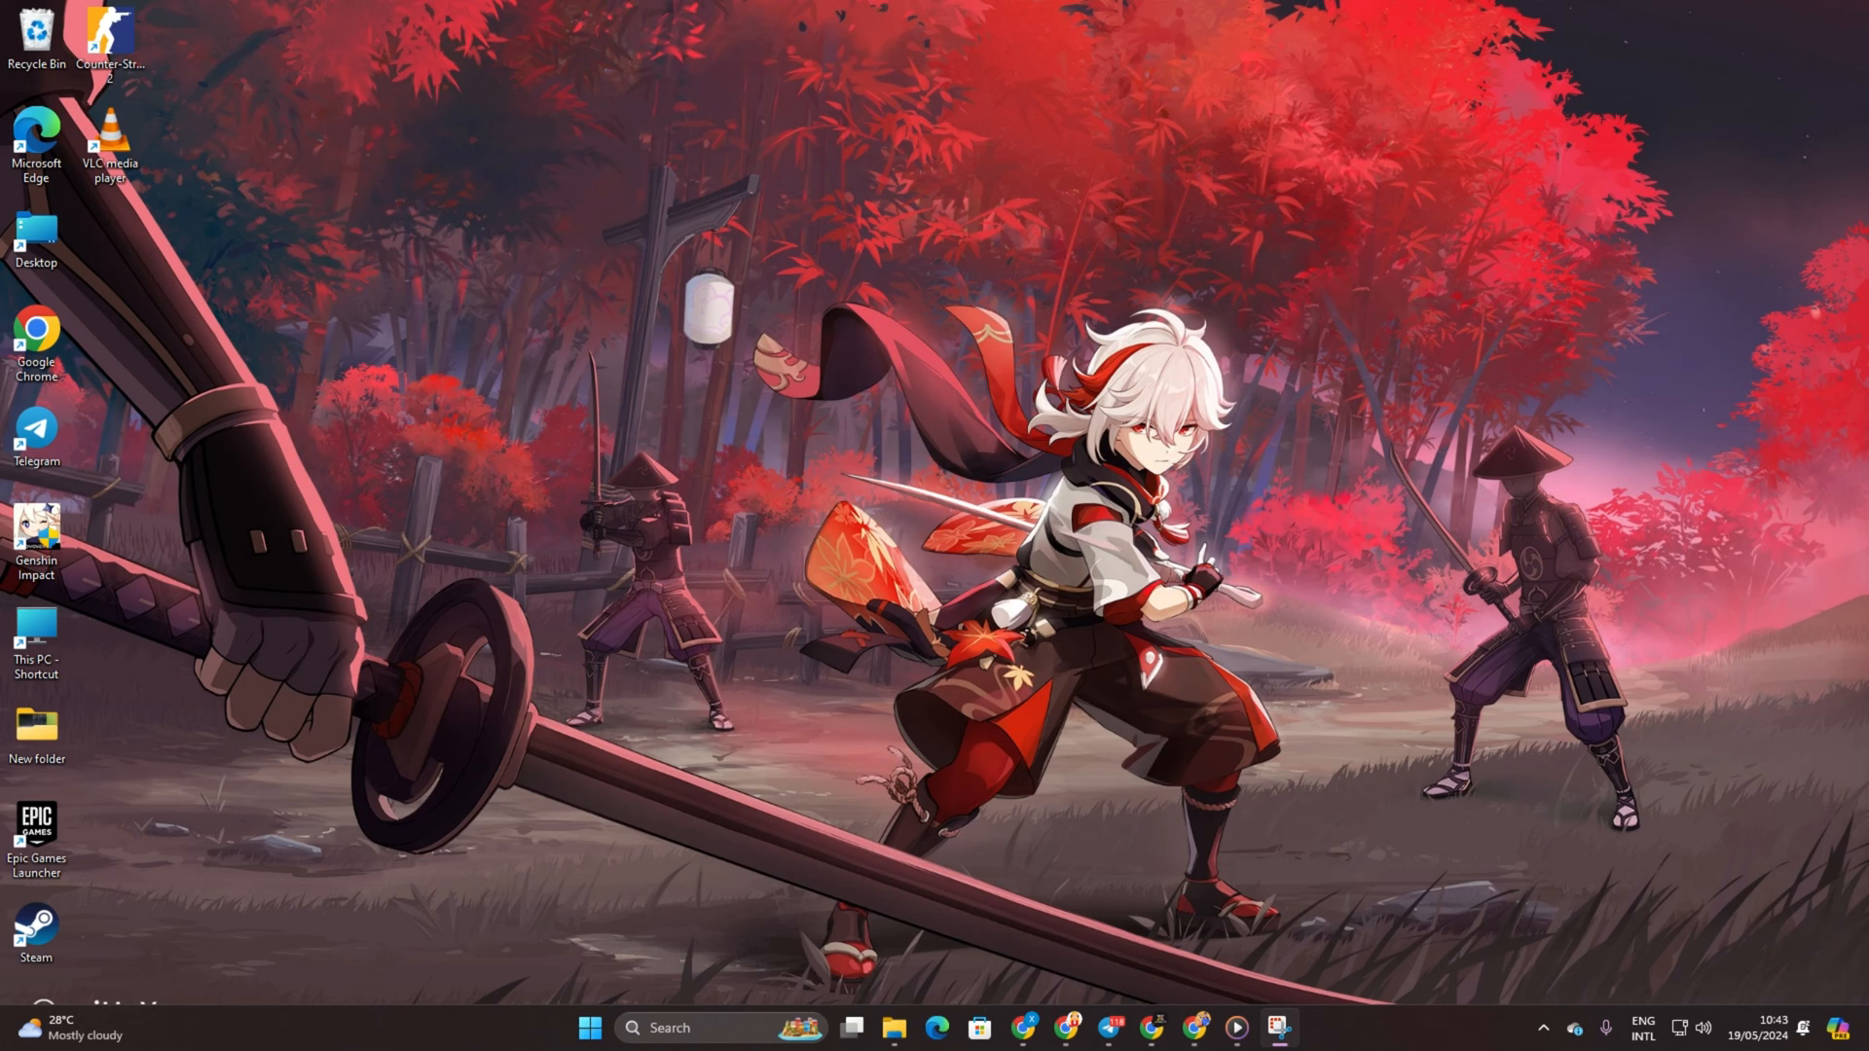
# - Launch Task Manager from the taskbar right-click menu
pyautogui.rightClick(1277, 1028)
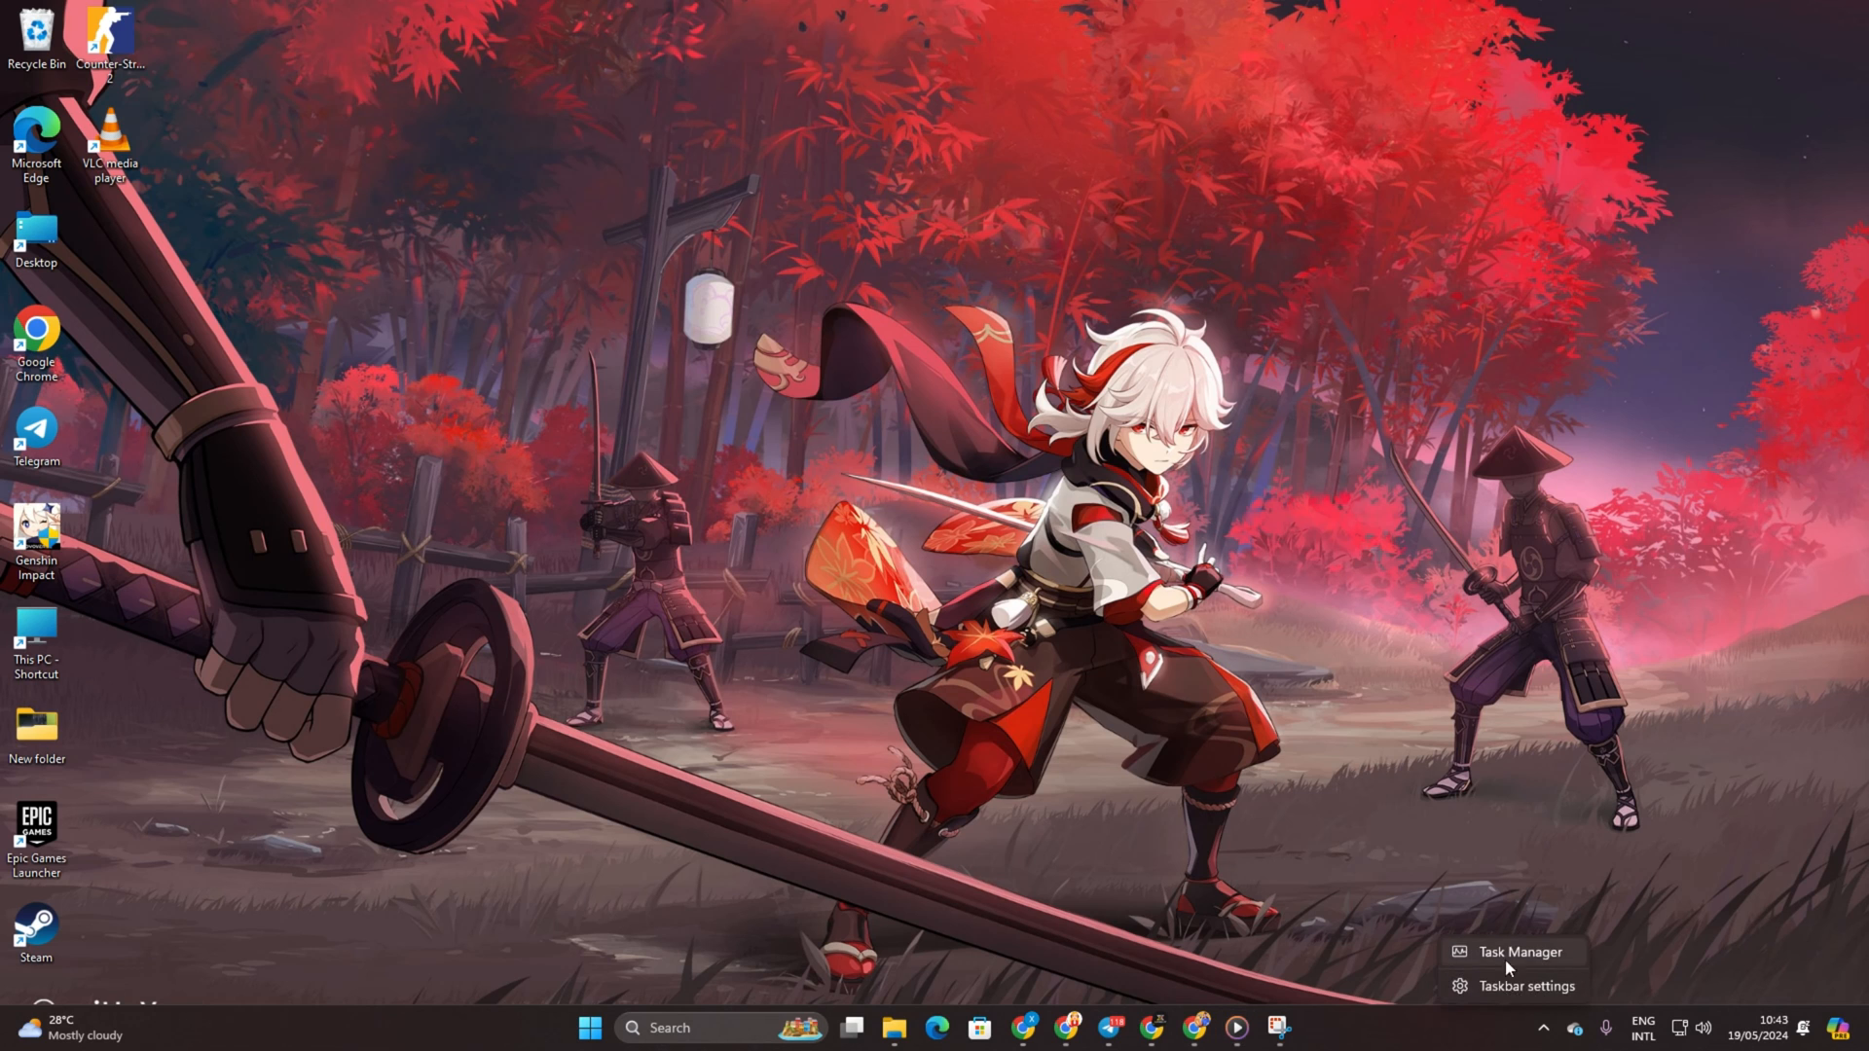
pyautogui.click(1519, 952)
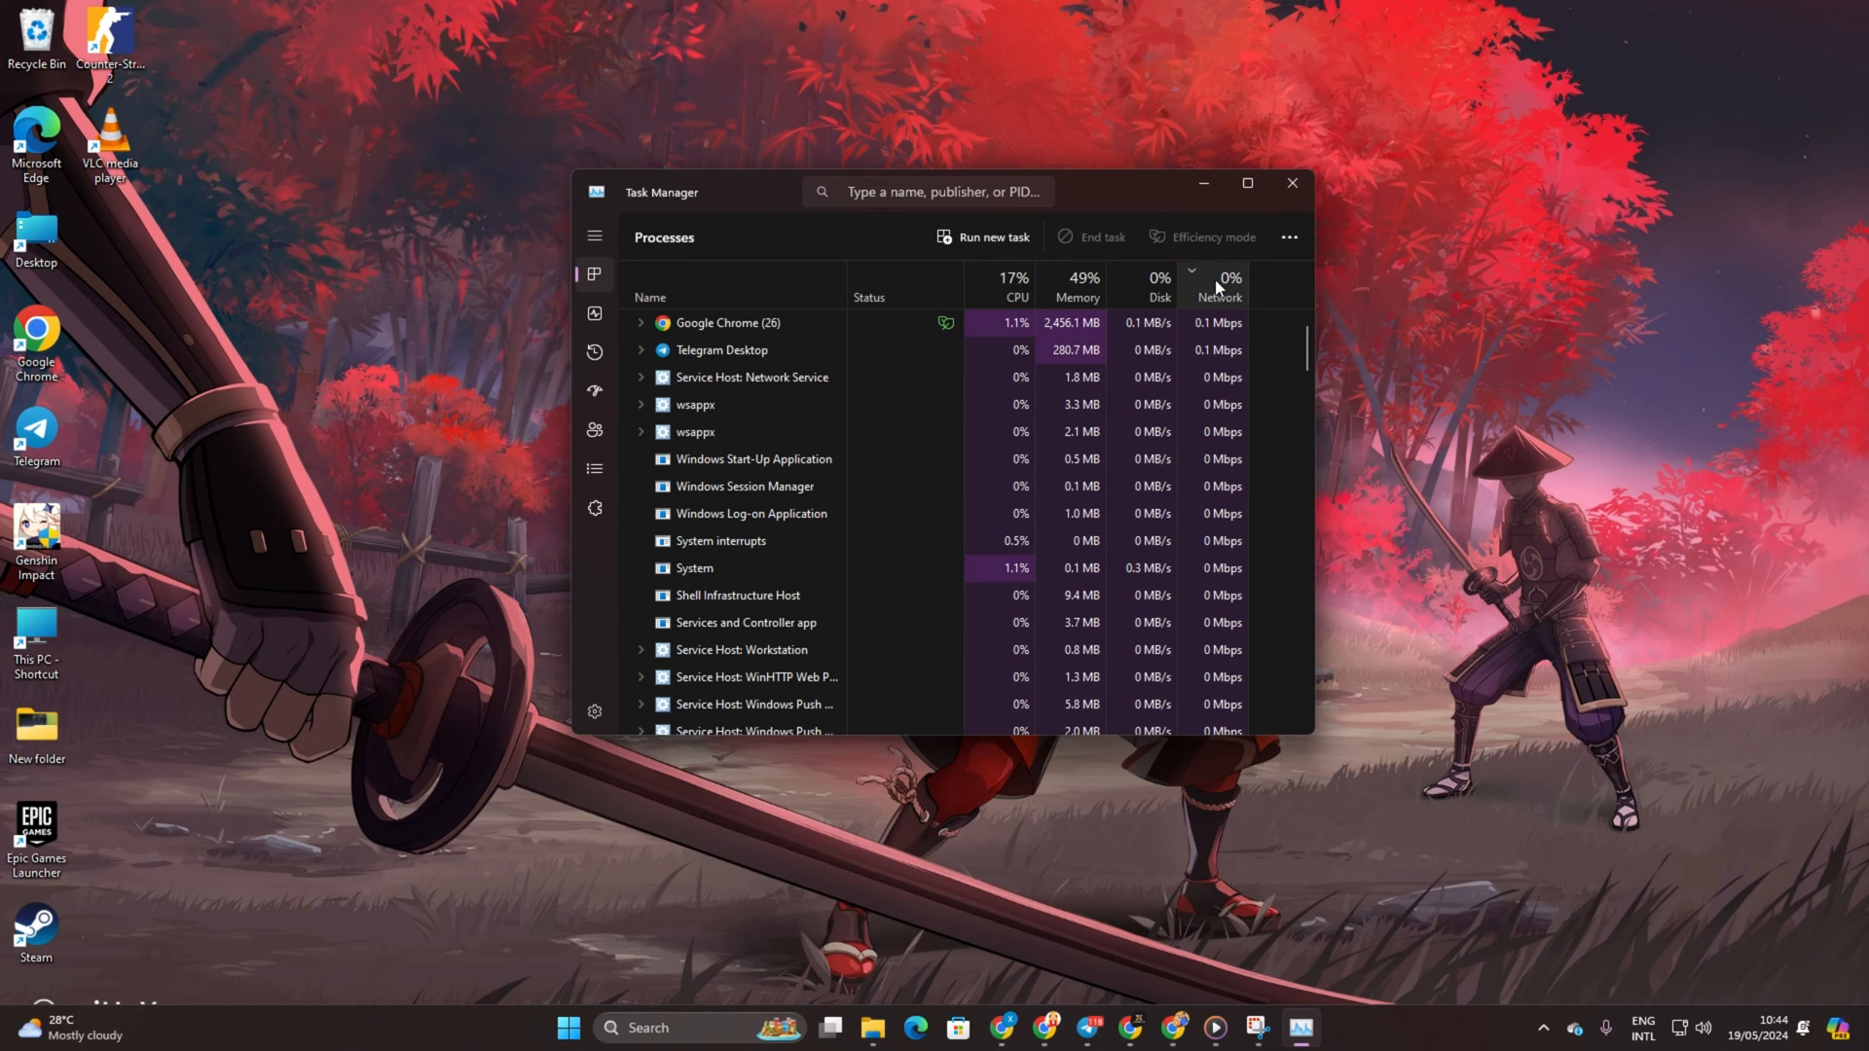
# - Expand the Microsoft 365 (Office) group, end its task, and close Task Manager
pyautogui.rightClick(715, 323)
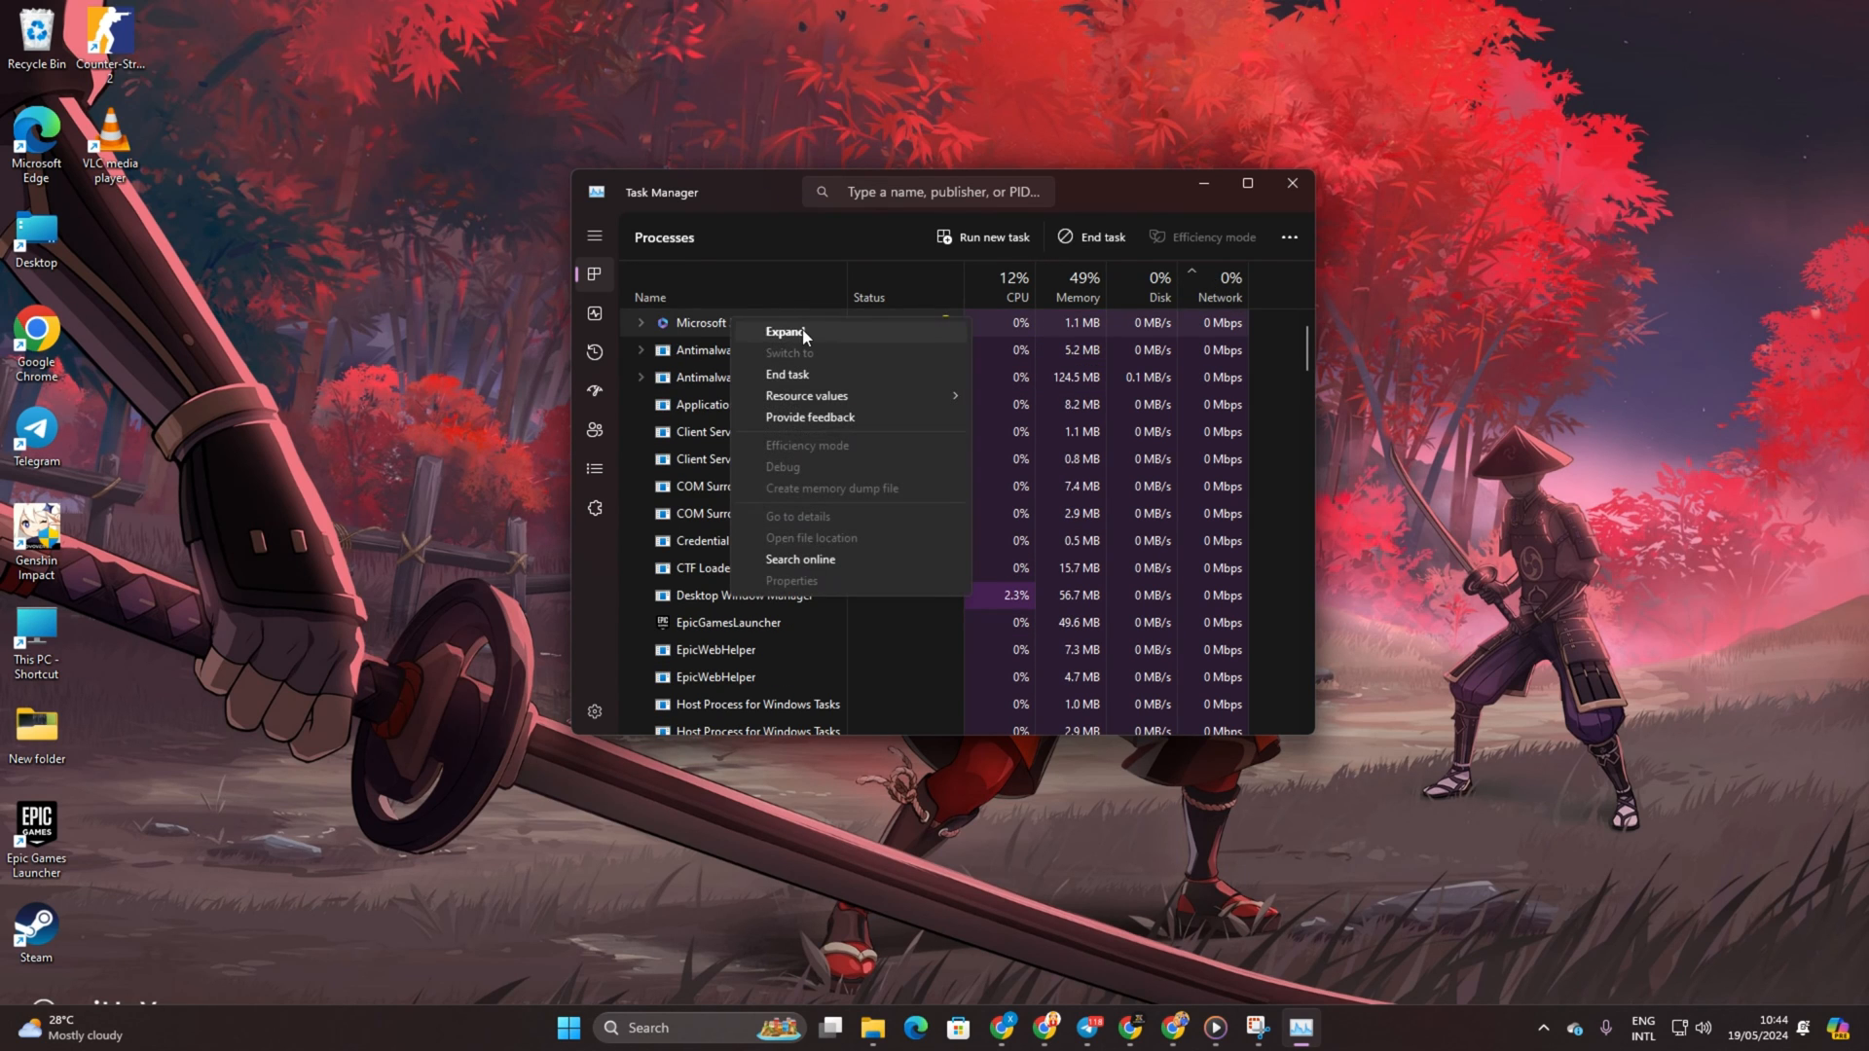
pyautogui.click(789, 333)
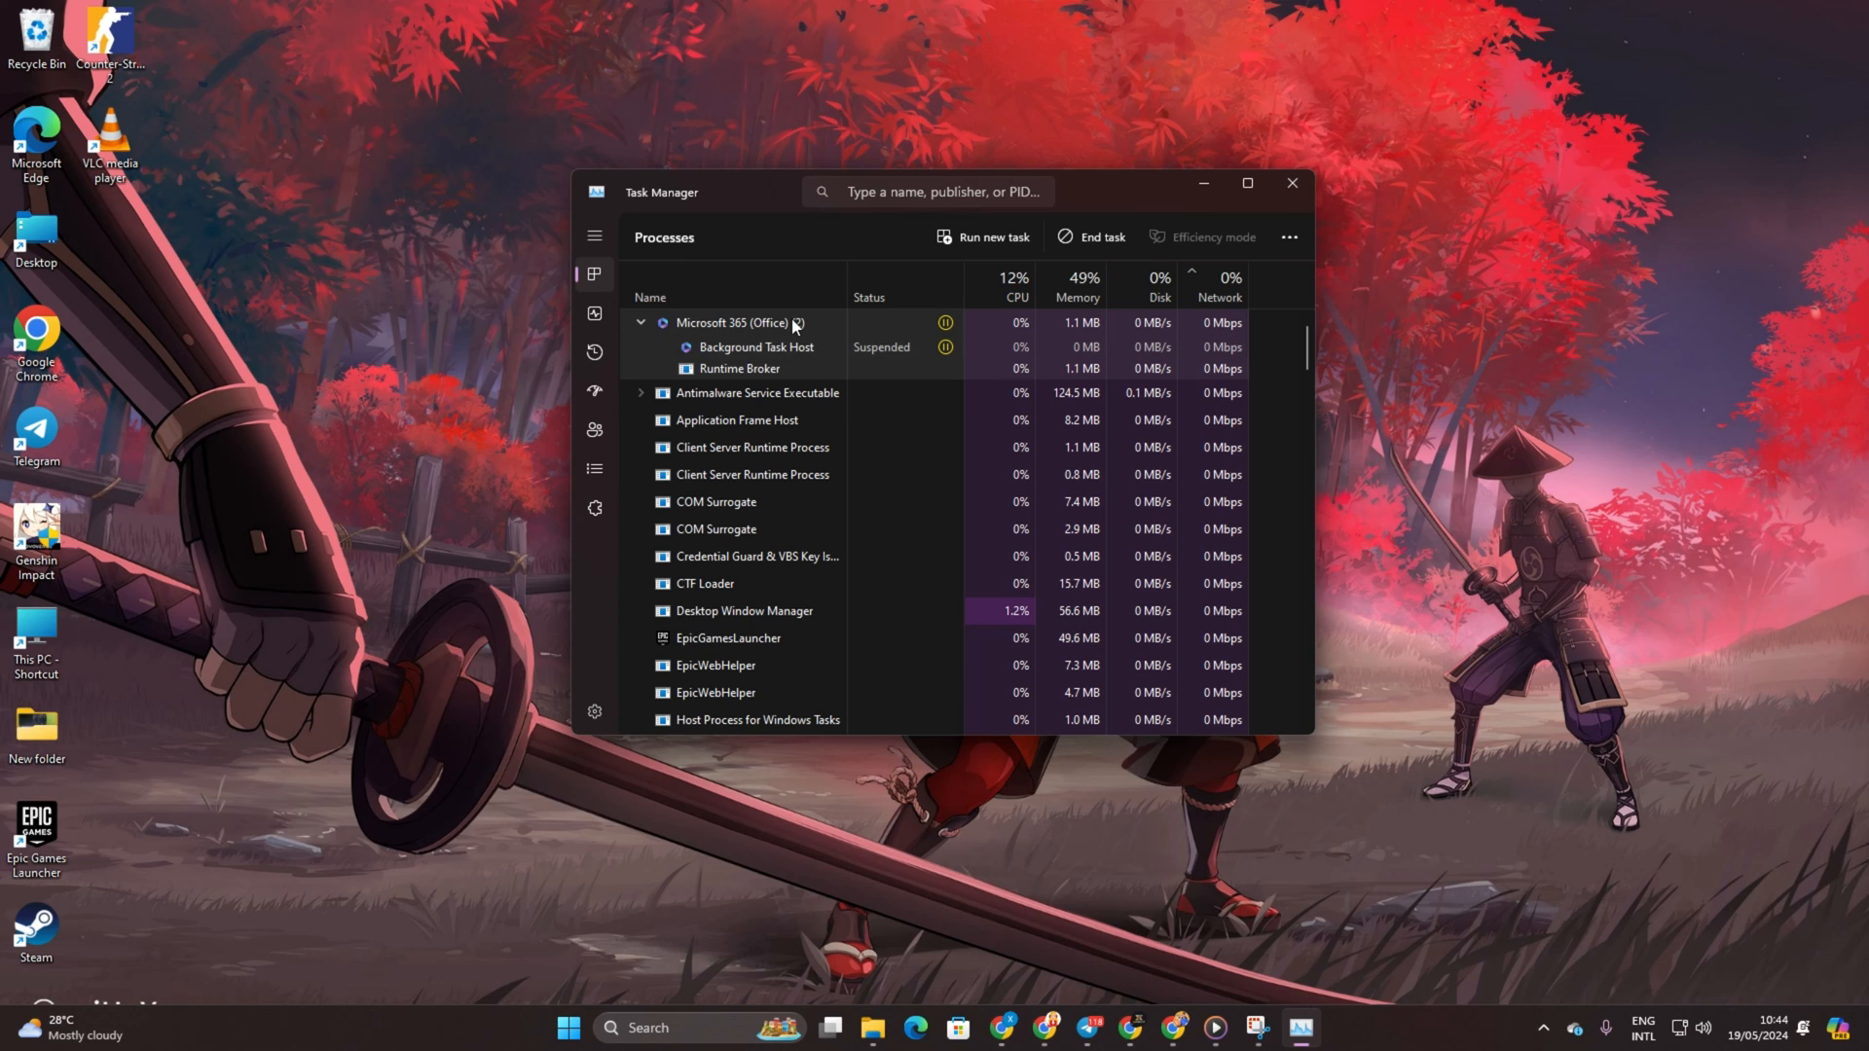
pyautogui.rightClick(732, 323)
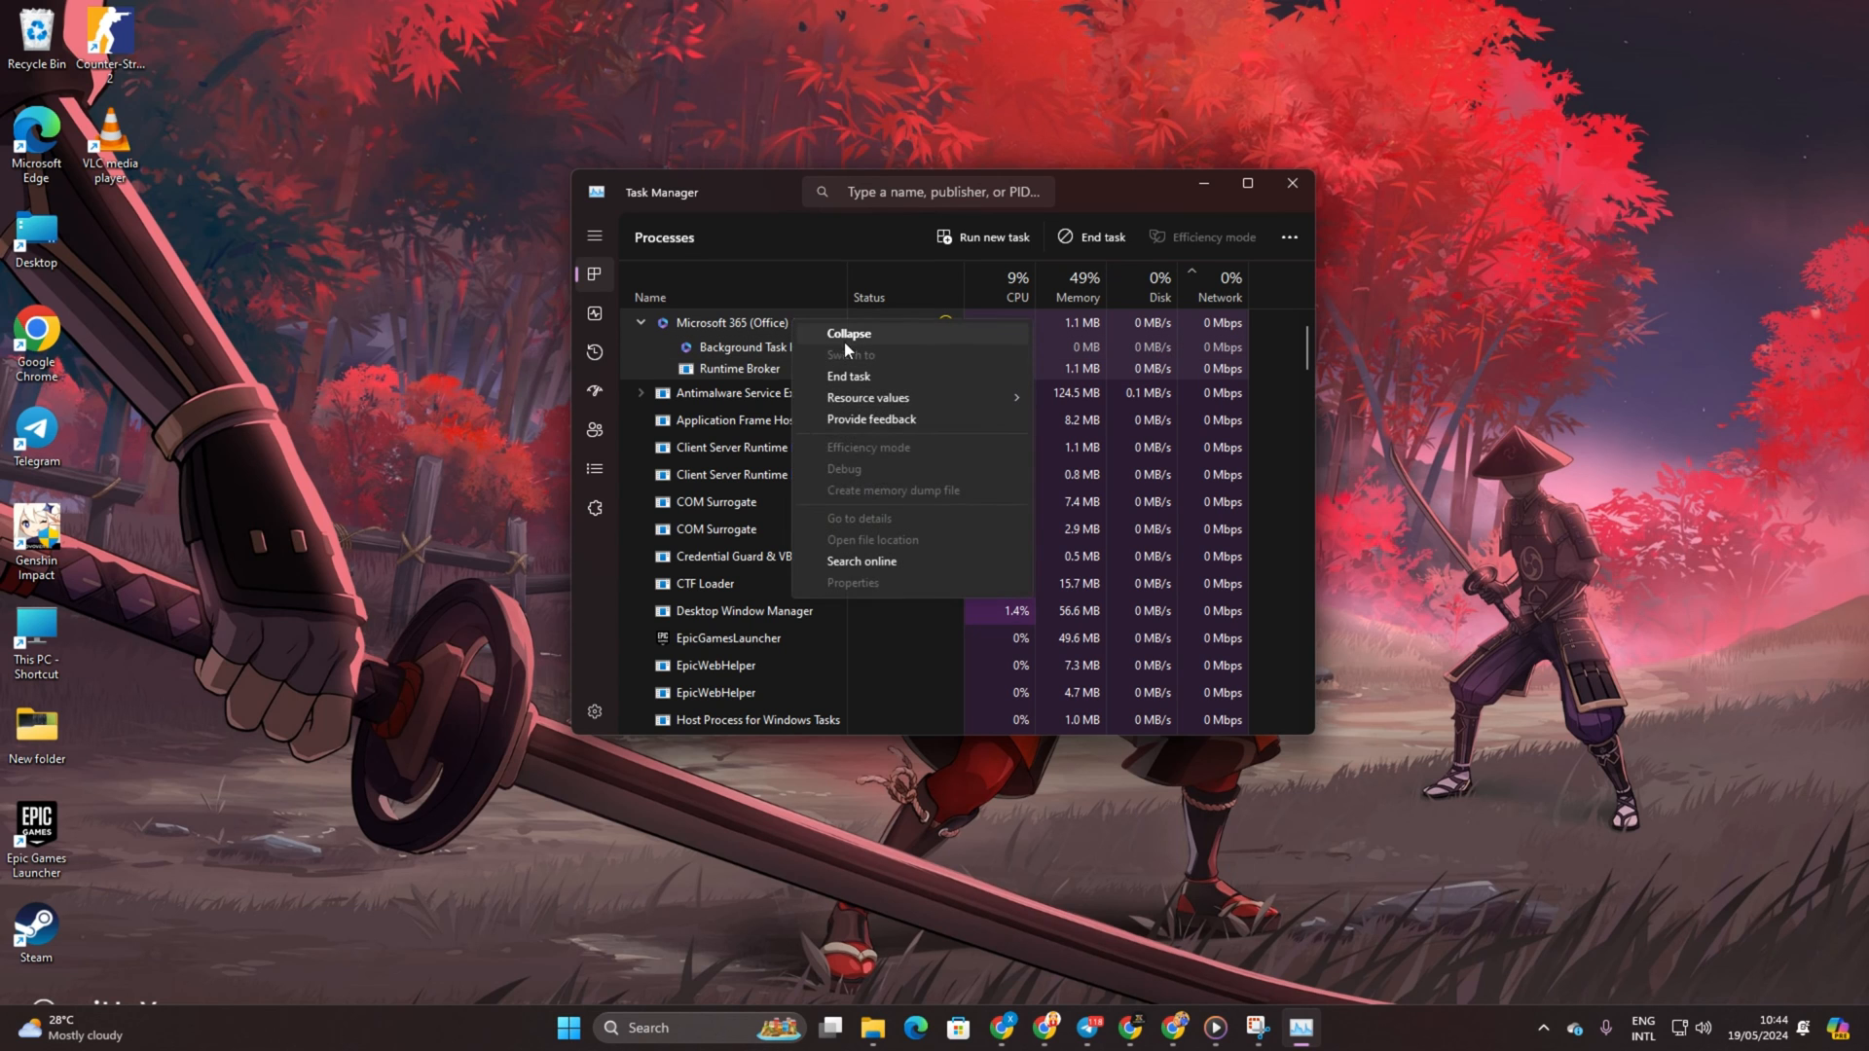
pyautogui.click(849, 333)
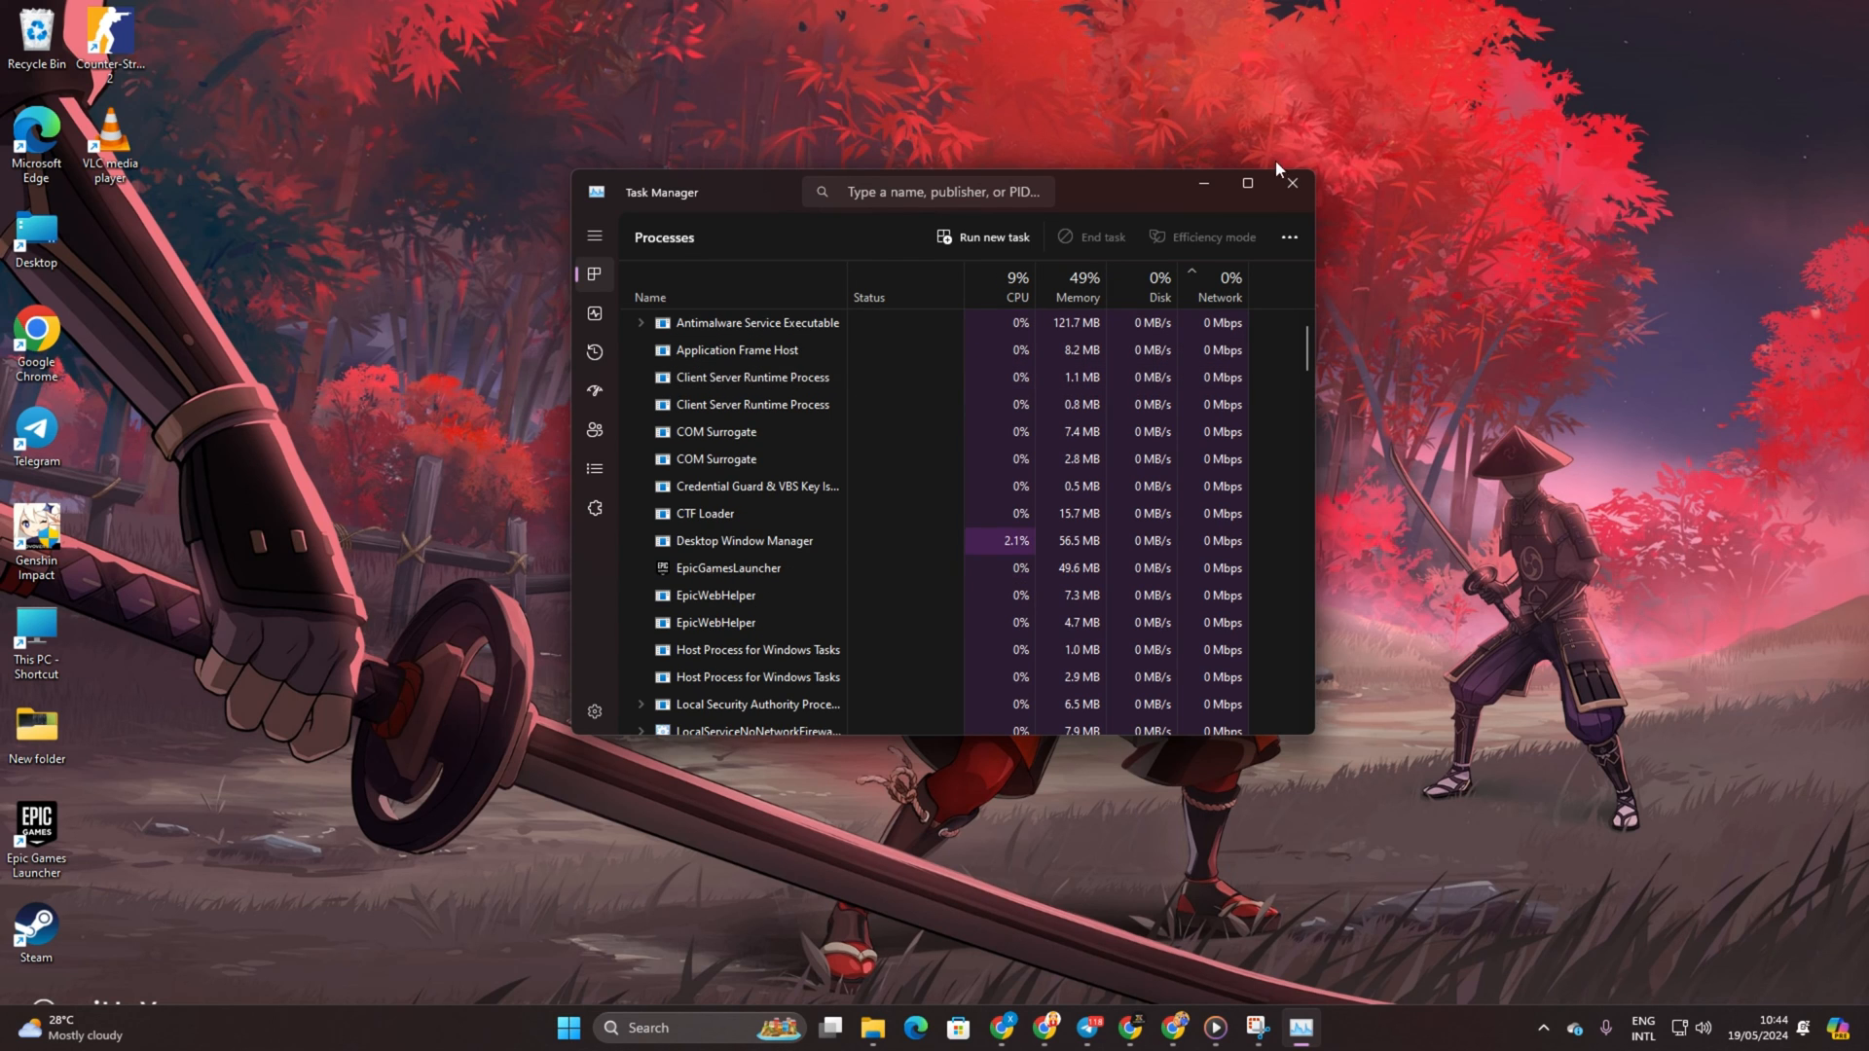
pyautogui.click(1291, 183)
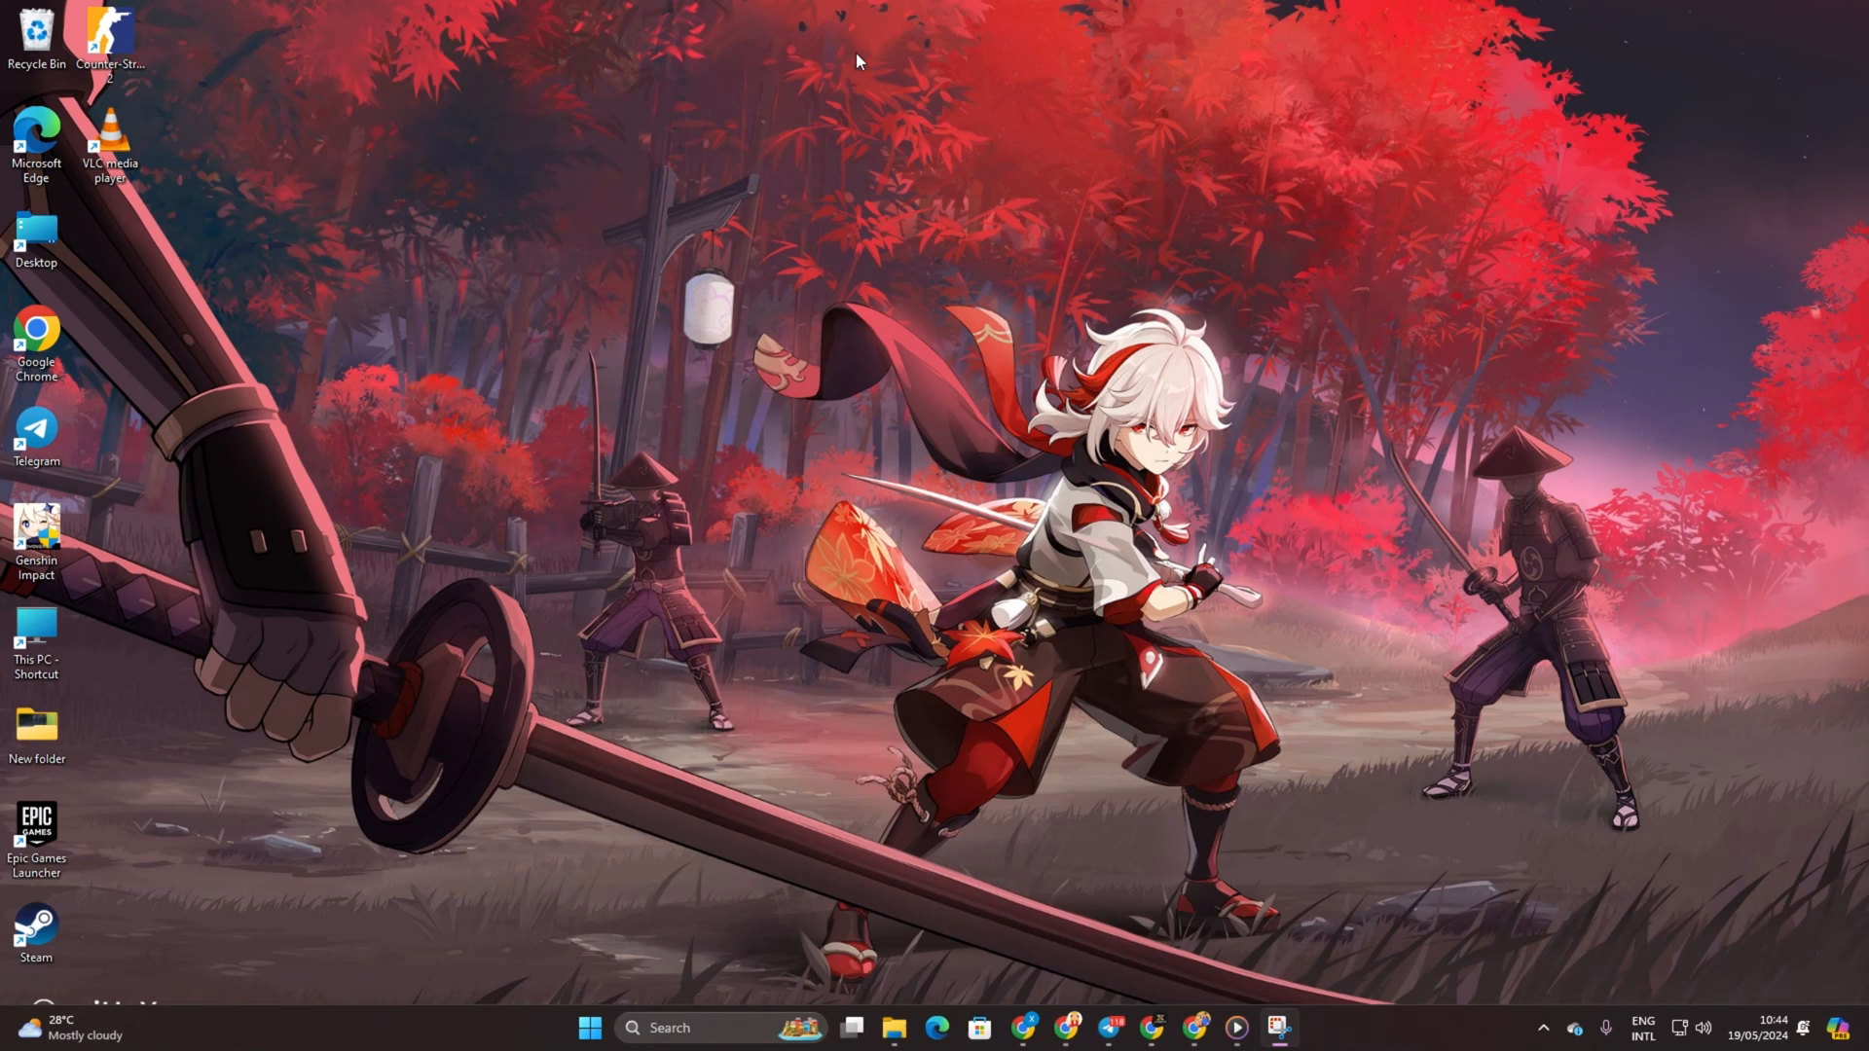
pyautogui.moveTo(849, 39)
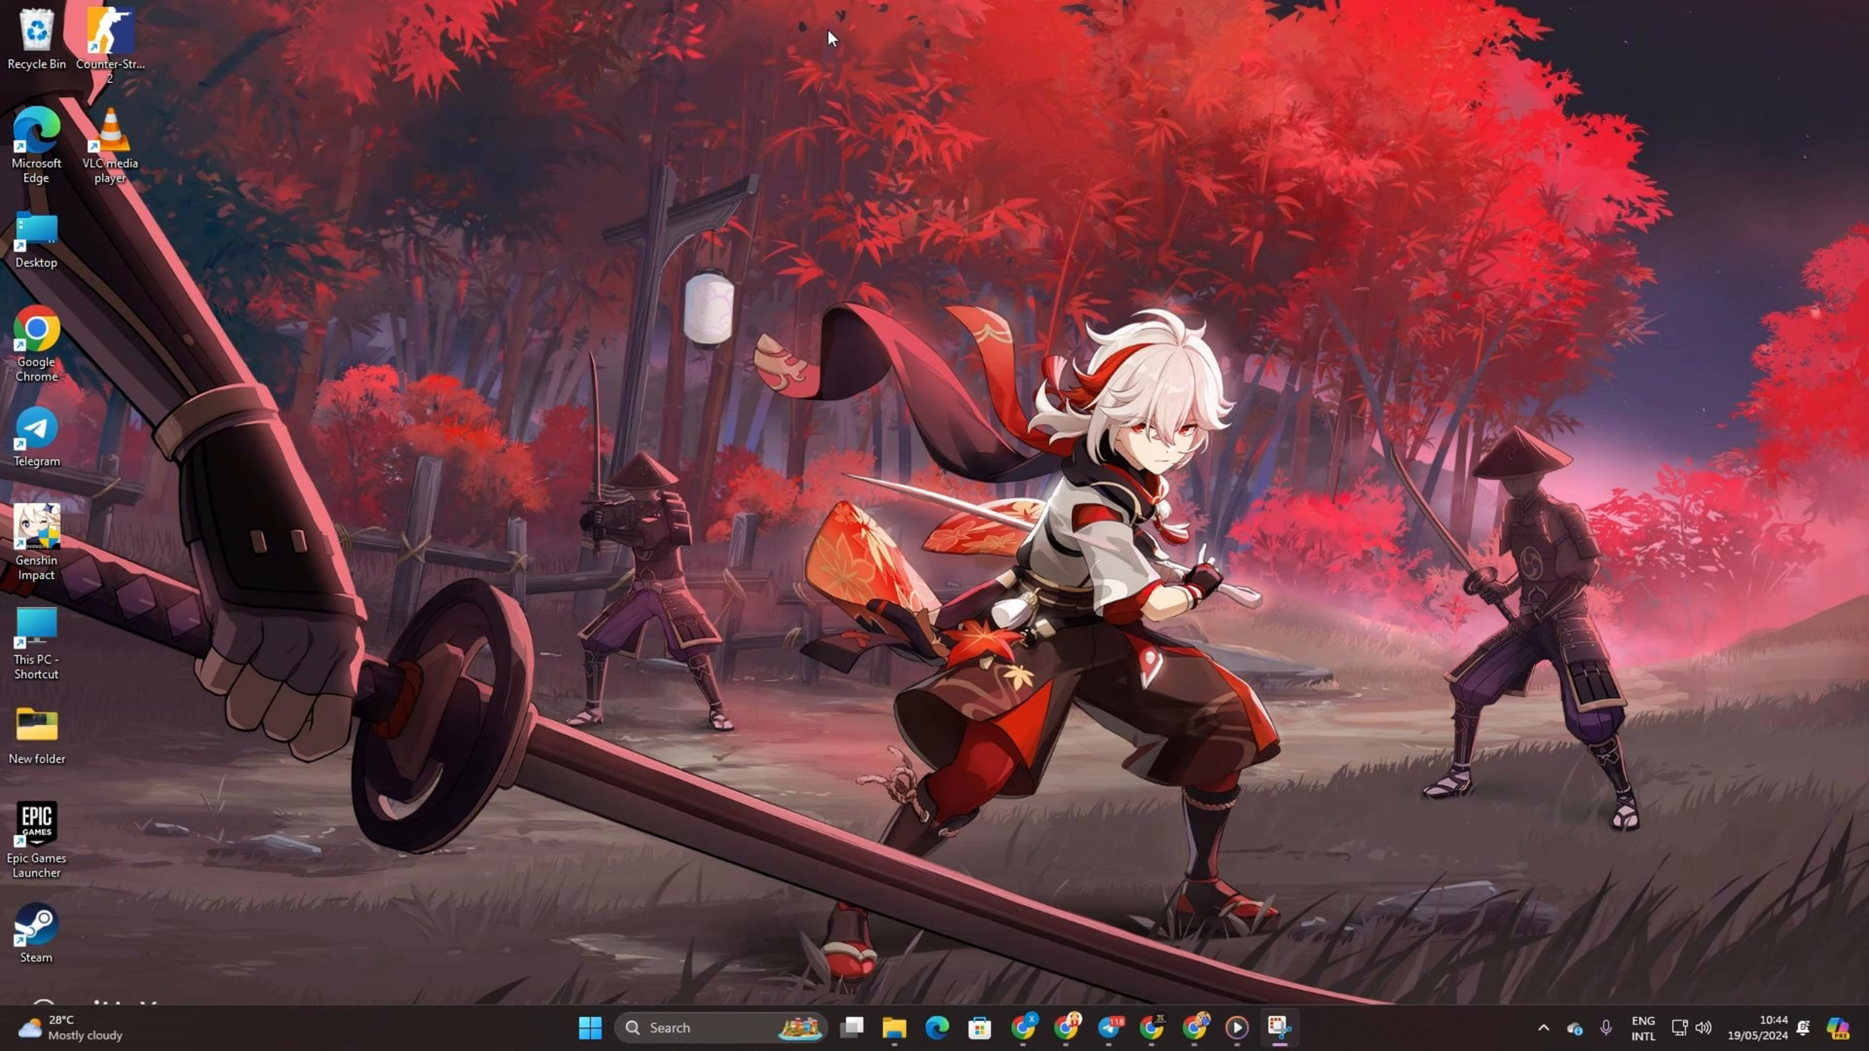